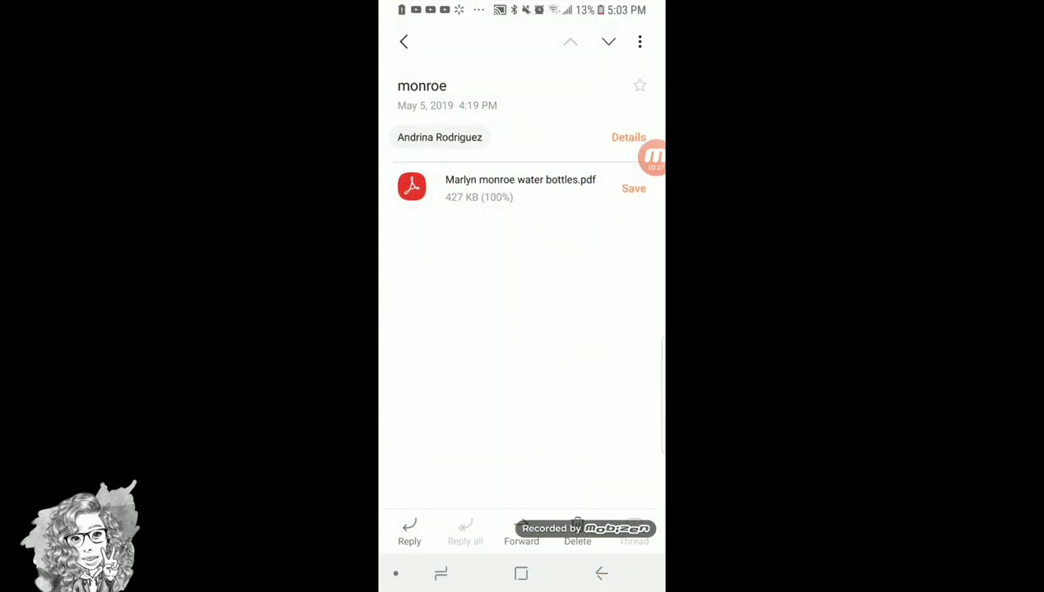
# Leave the water bottles PDF email and return to the phone's home screen
pyautogui.click(520, 187)
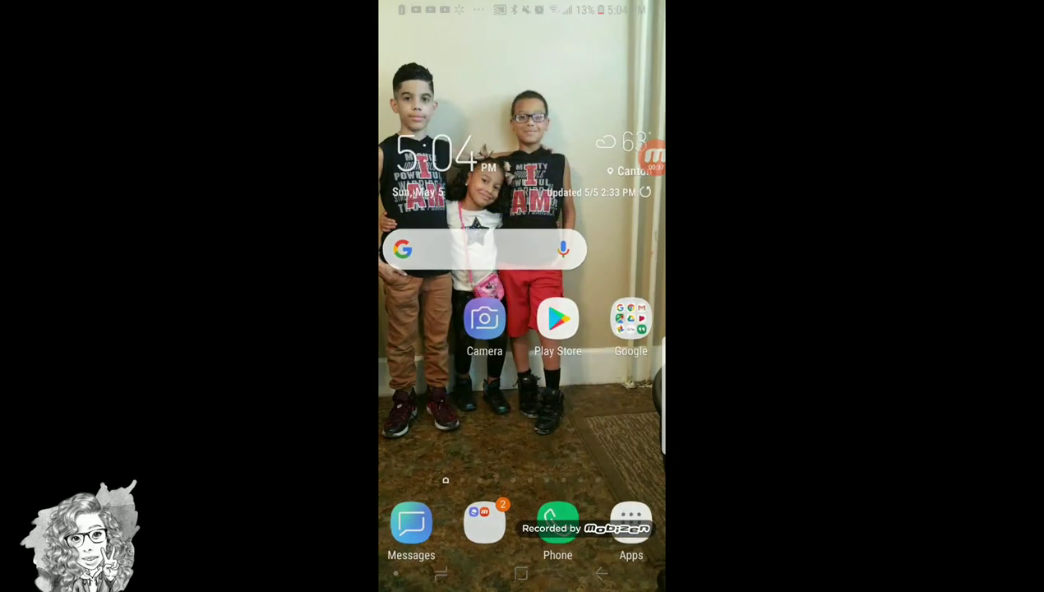
# Search Google for 'water bottle mockup kiss png' and open the KissPNG water bottle results
pyautogui.click(483, 250)
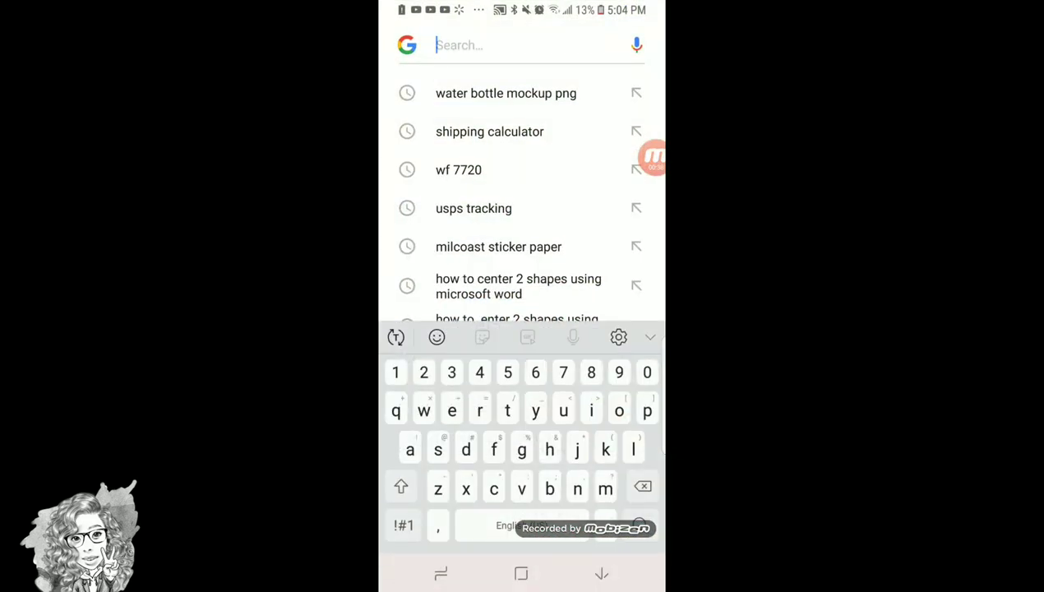
pyautogui.click(507, 92)
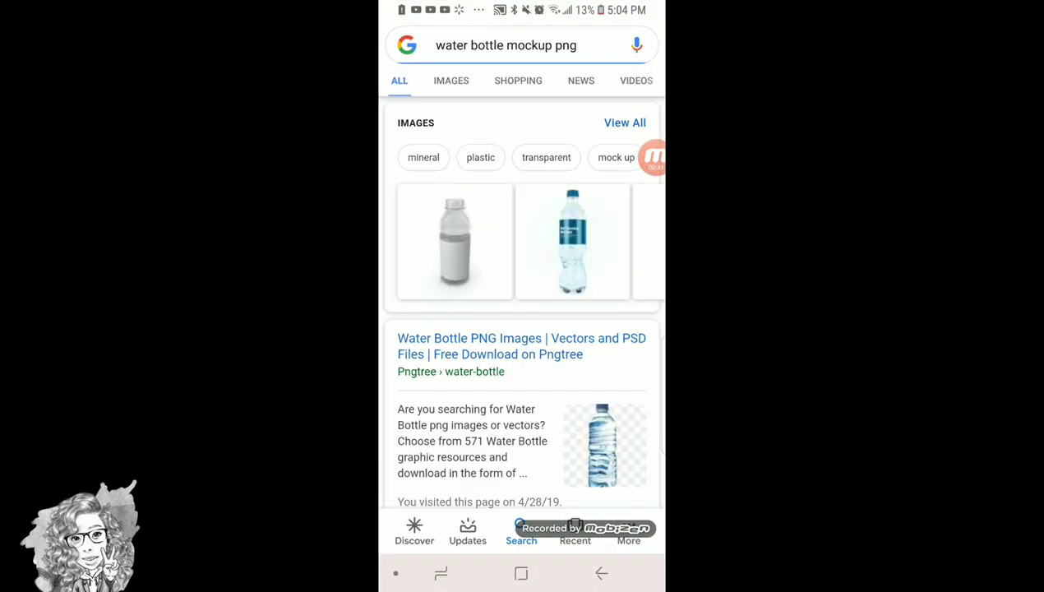
pyautogui.click(506, 46)
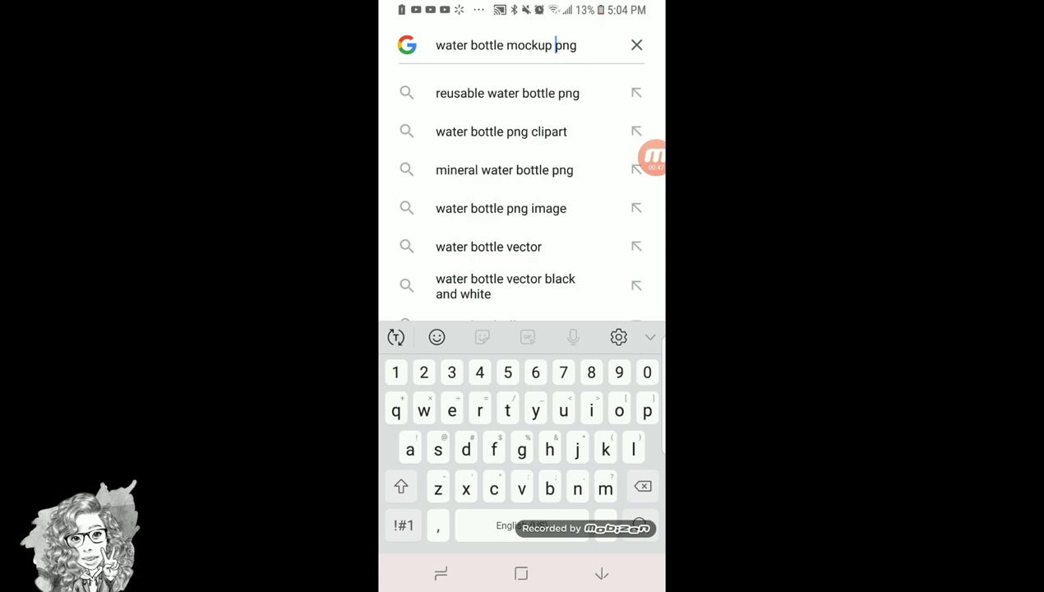
pyautogui.write('kiss')
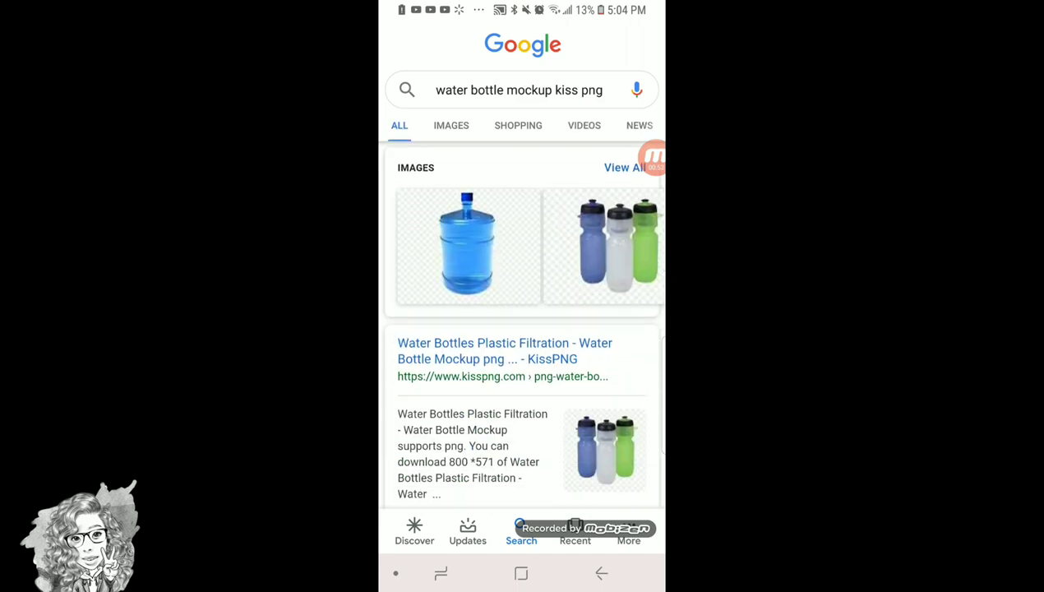
pyautogui.click(505, 351)
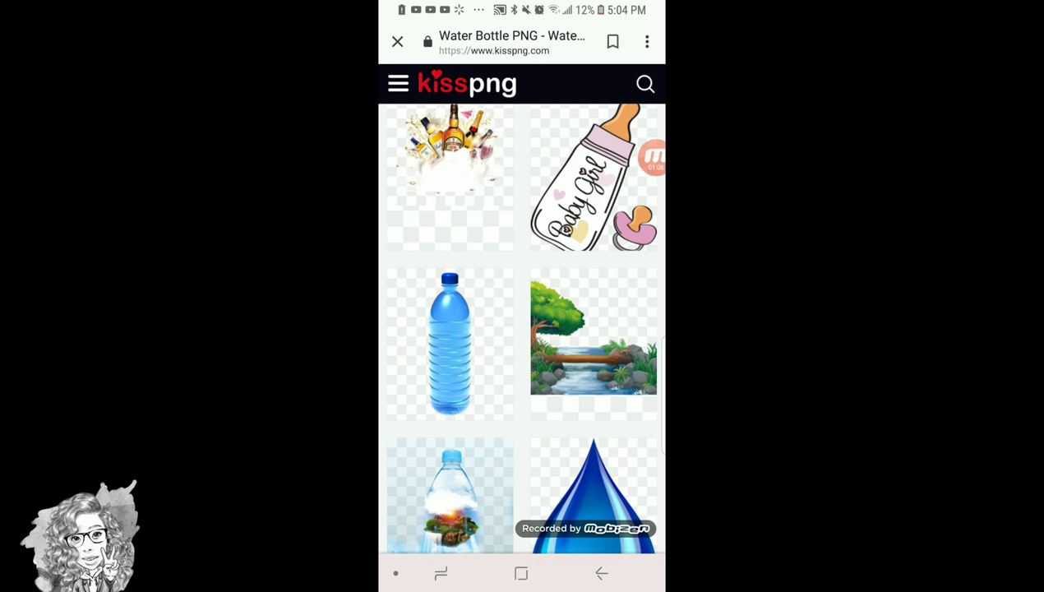
# Scroll through the KissPNG water bottle galleries to the clear blue-capped bottle image
pyautogui.scroll(3)
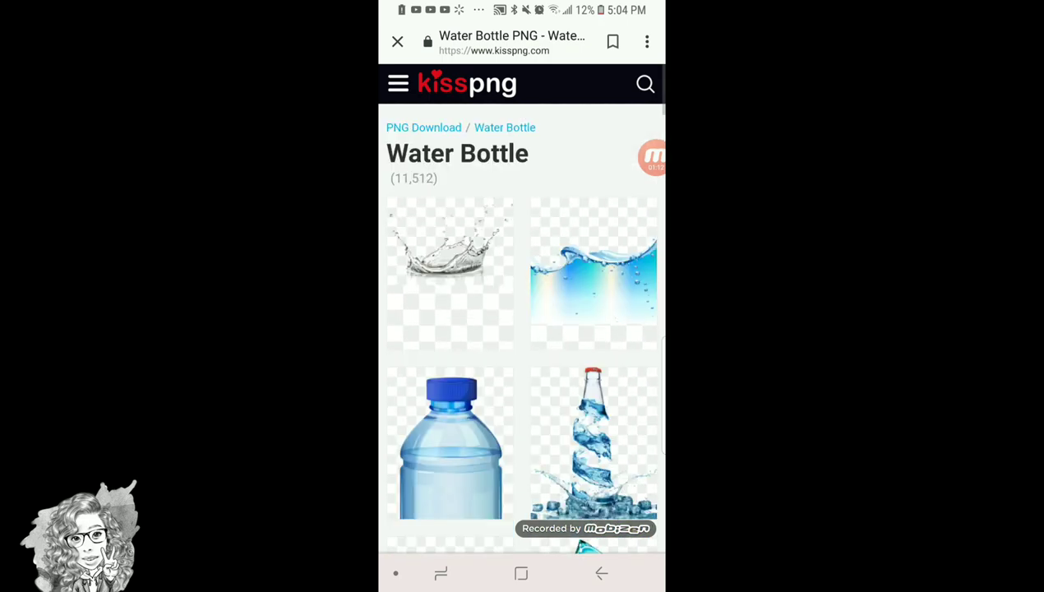
pyautogui.scroll(-3)
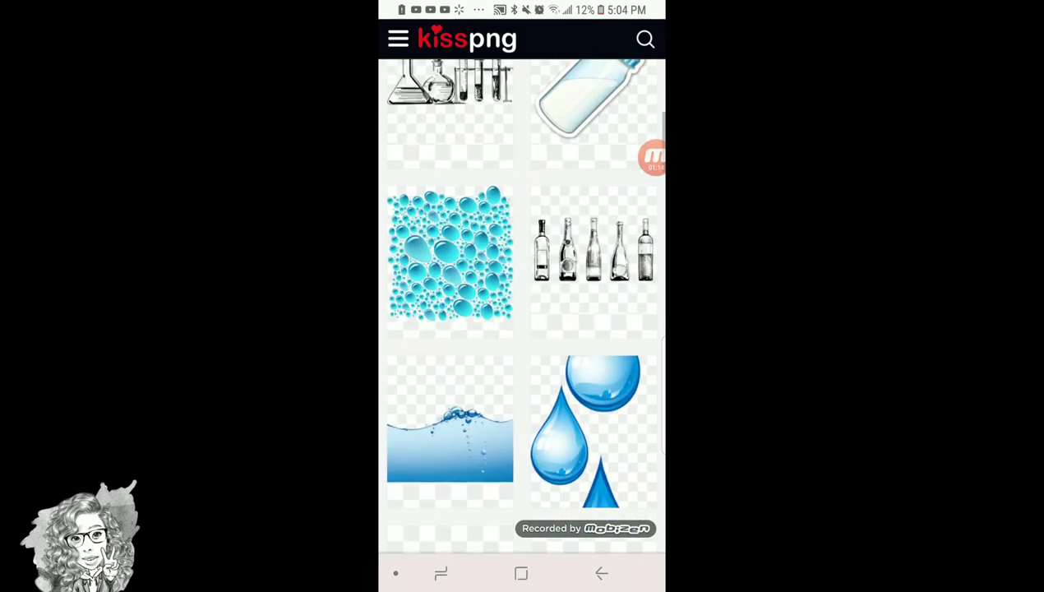
pyautogui.scroll(-3)
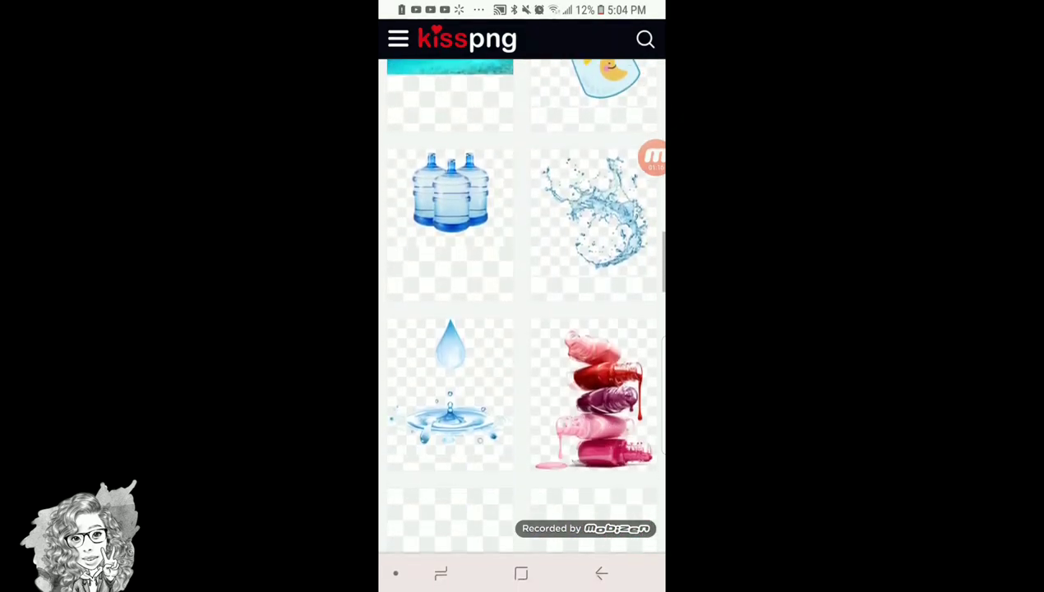
pyautogui.scroll(-3)
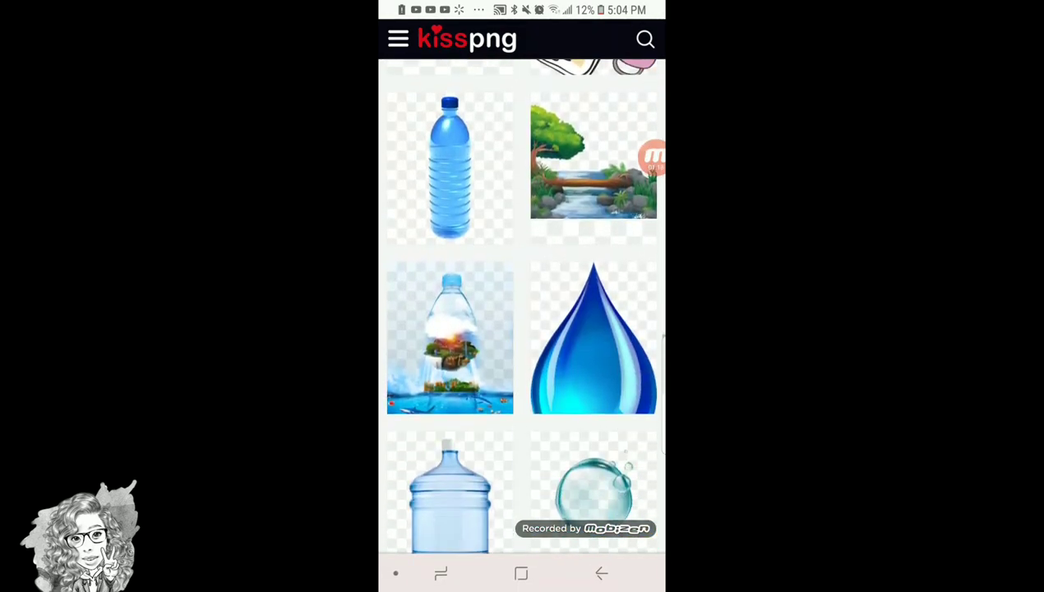
pyautogui.scroll(-3)
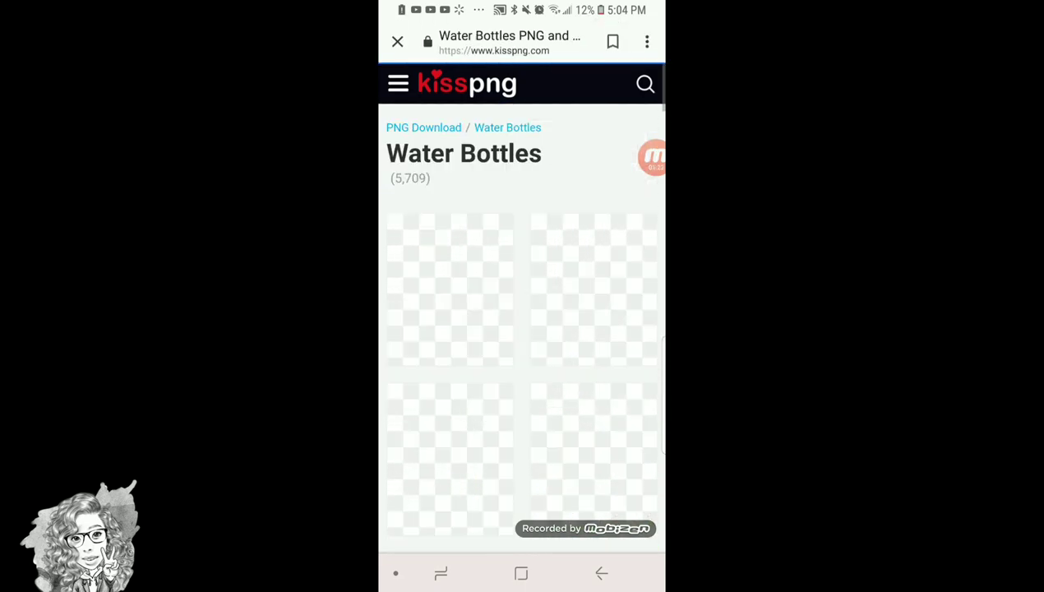
pyautogui.scroll(-3)
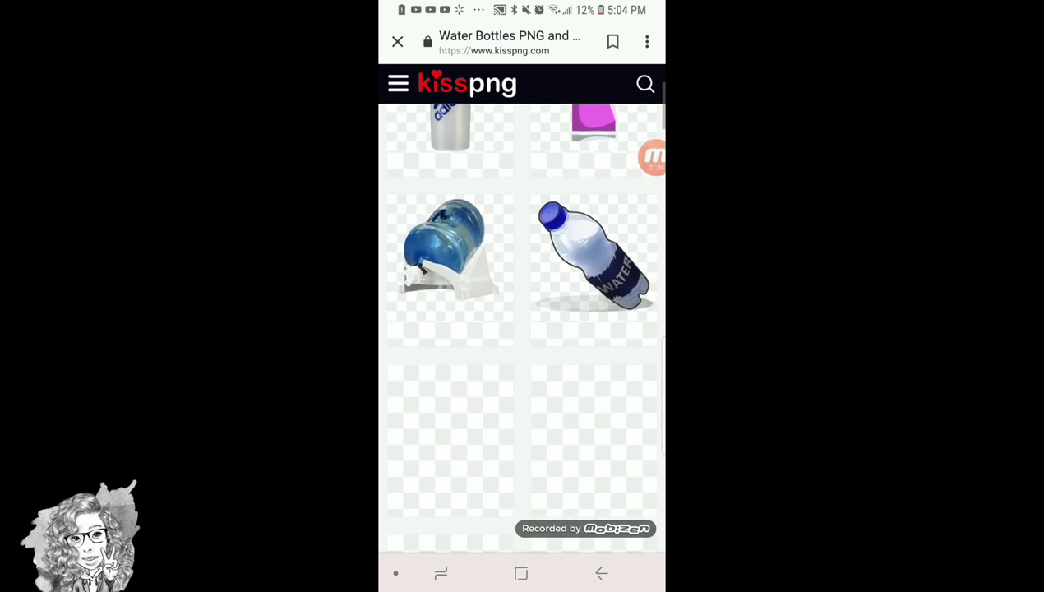
pyautogui.scroll(-3)
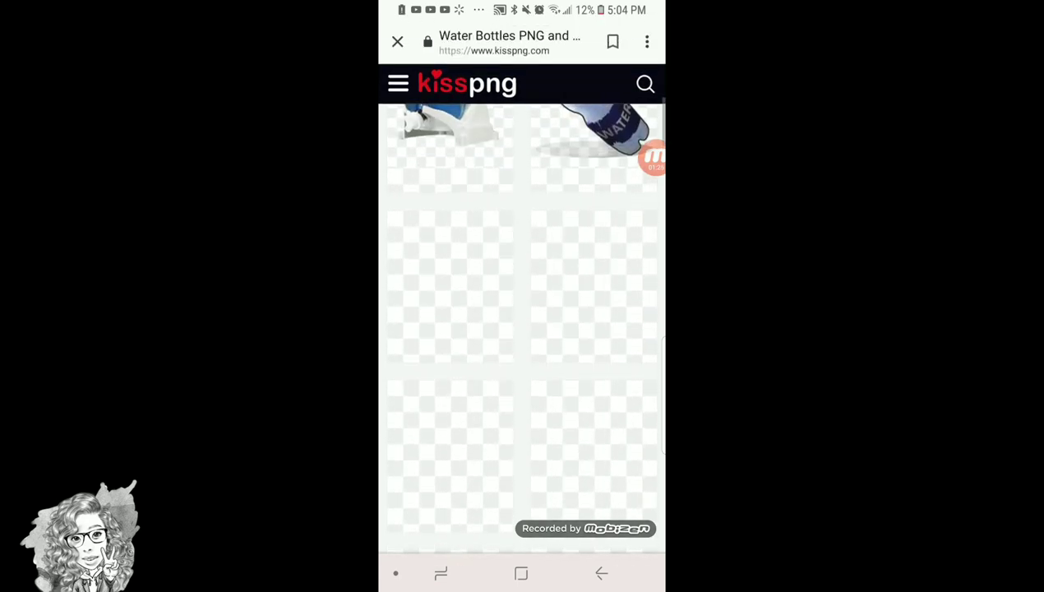
pyautogui.scroll(3)
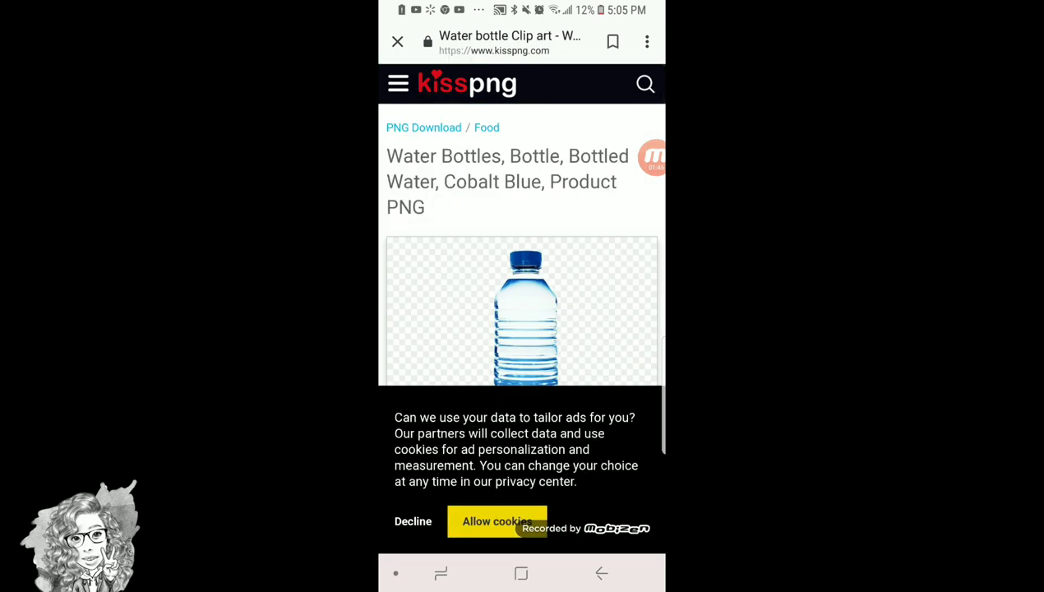
# Dismiss the KissPNG cookie notice and scroll to view the blue-capped bottle image
pyautogui.scroll(-3)
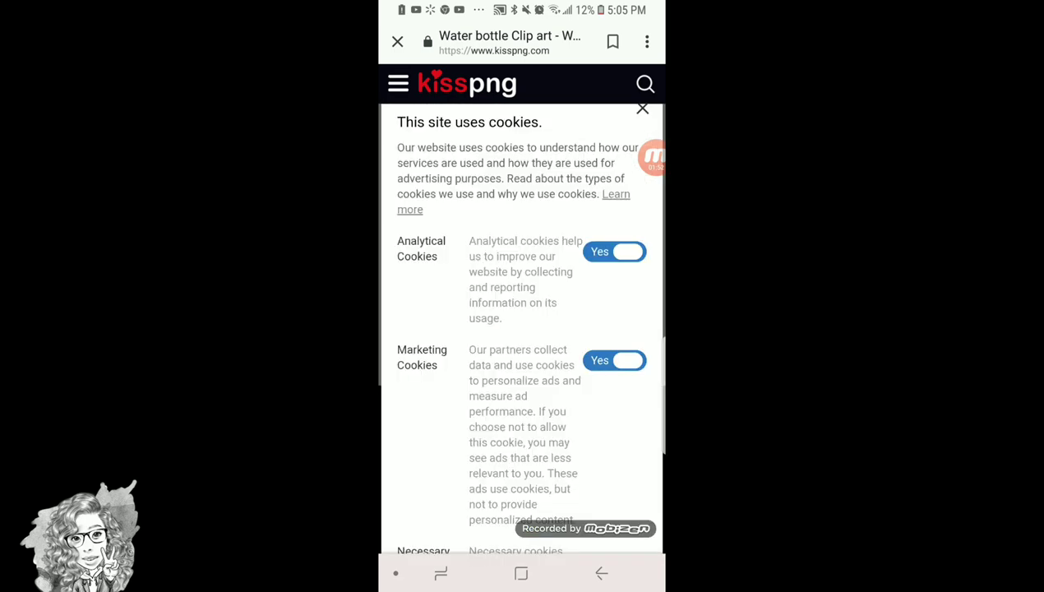
pyautogui.click(643, 109)
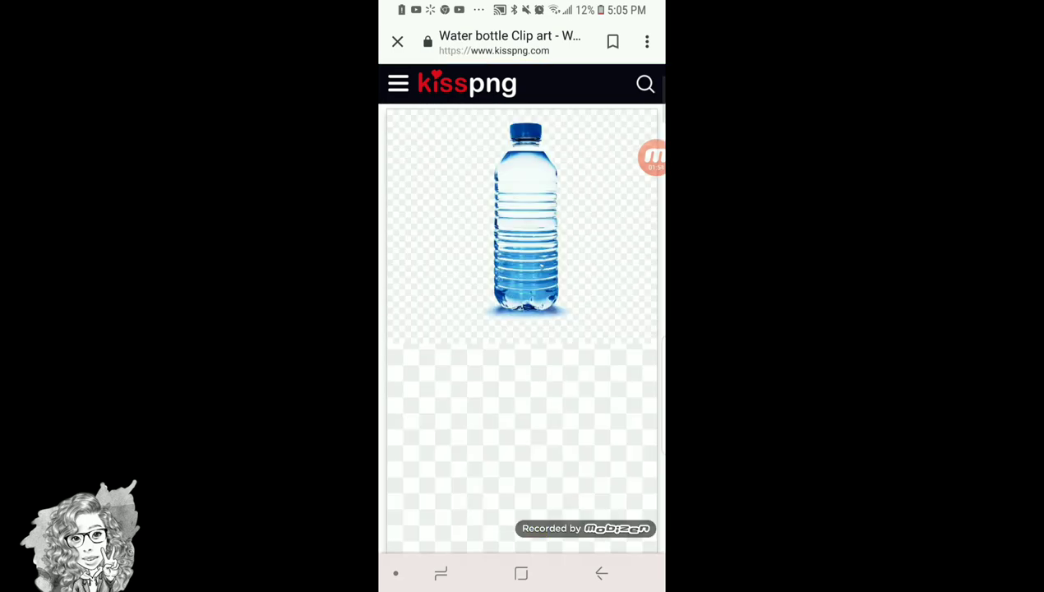
pyautogui.scroll(-3)
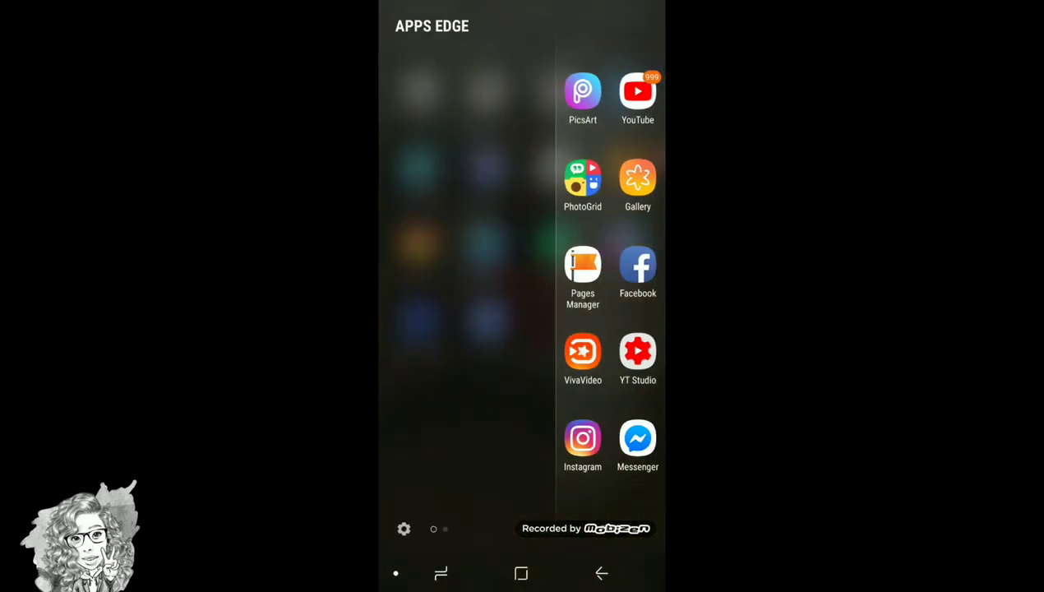
# Launch PicsArt from Apps Edge and dismiss the PicsArt Gold subscription offer
pyautogui.click(582, 92)
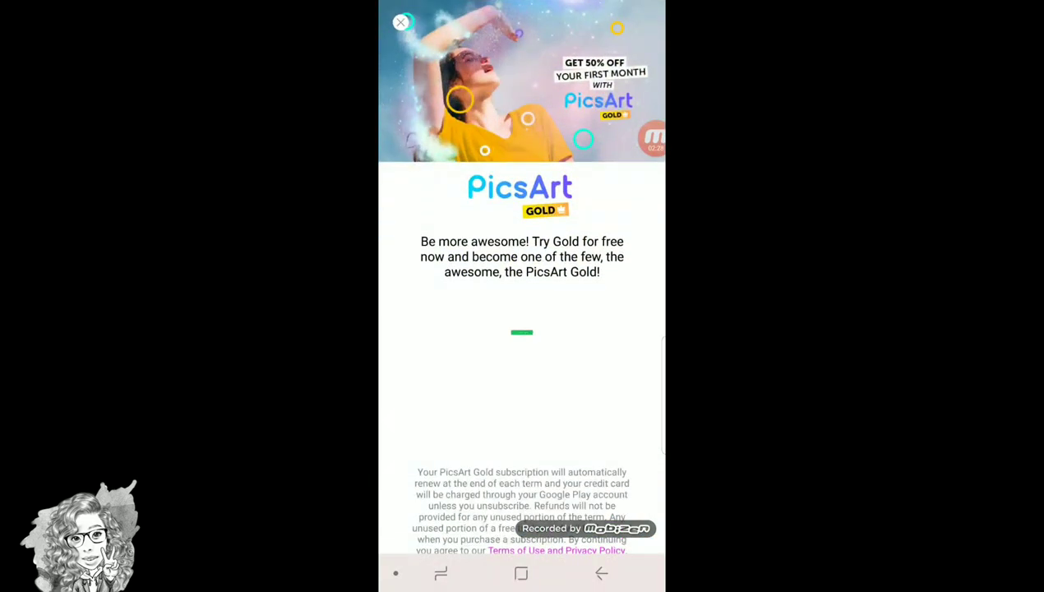
pyautogui.click(401, 23)
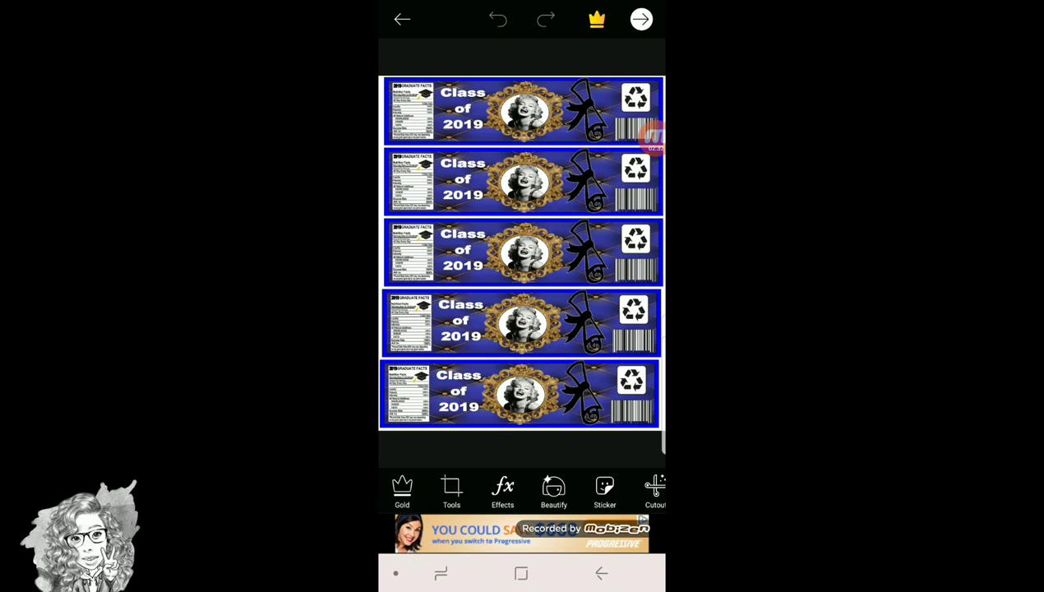
# Move to the share screen for the label sheet and skip the Gold free trial offer
pyautogui.click(450, 492)
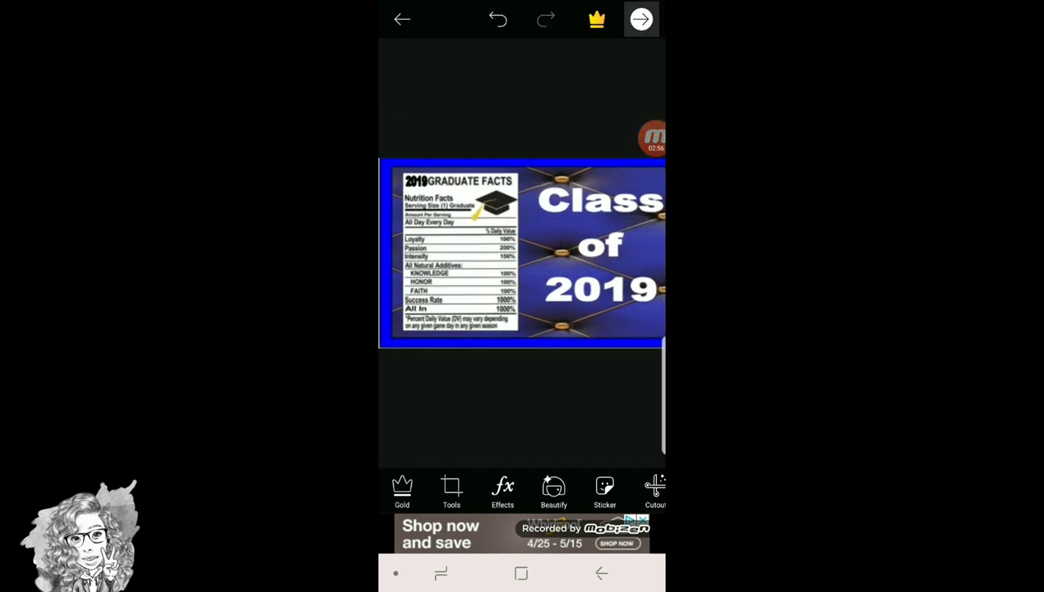
pyautogui.click(641, 20)
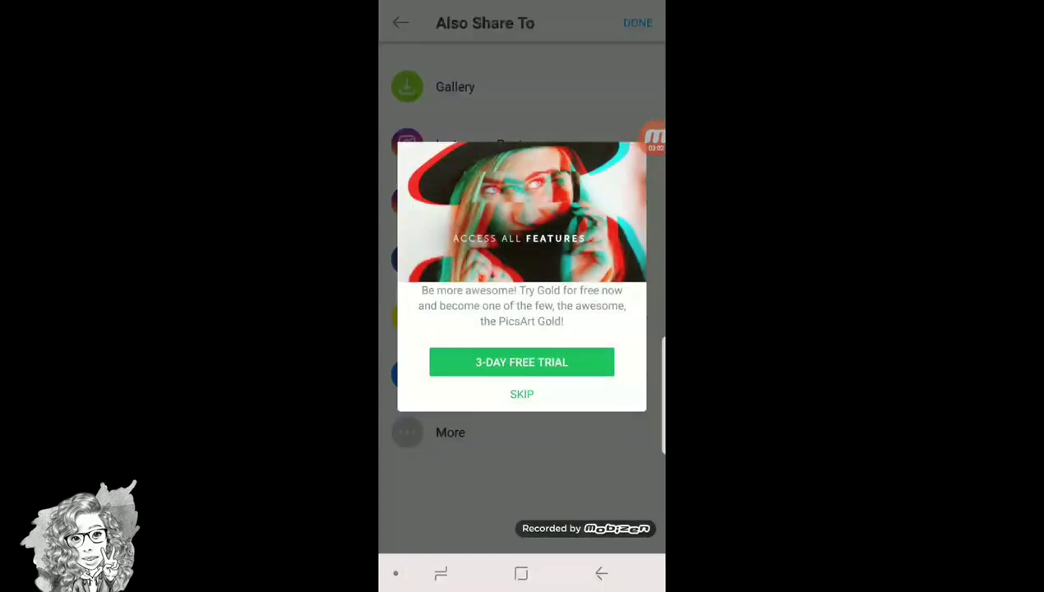
pyautogui.click(523, 395)
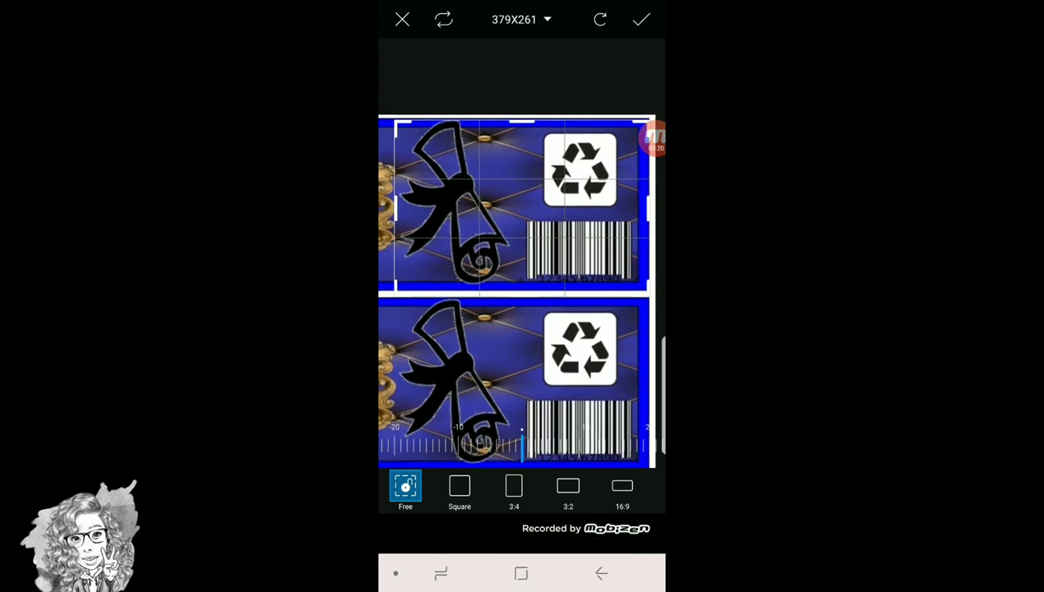
# Confirm the crop of the recycling-and-barcode label piece and save it to the gallery
pyautogui.click(641, 20)
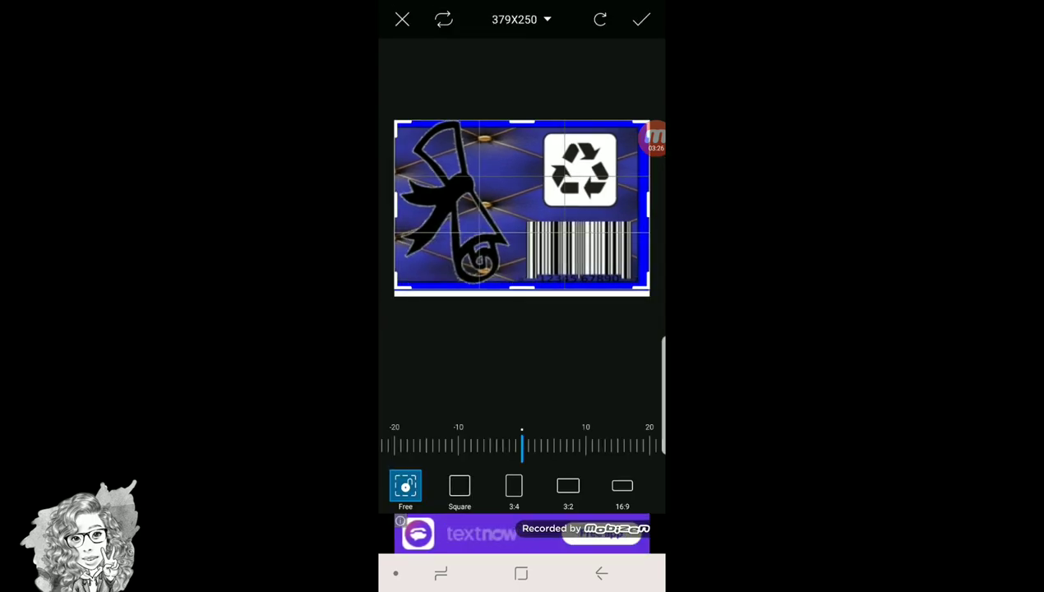
pyautogui.click(642, 20)
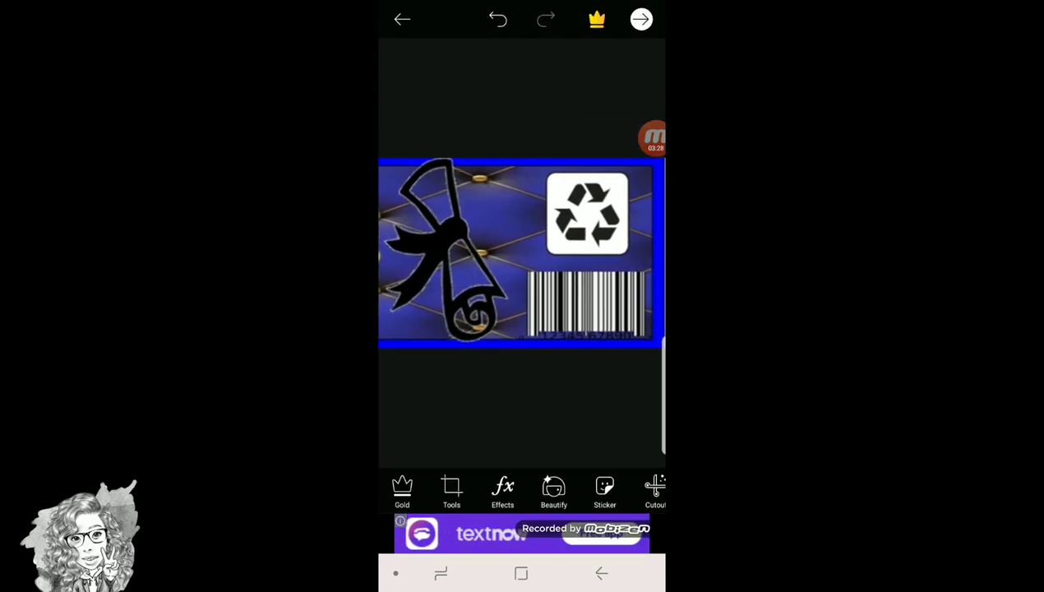
pyautogui.click(641, 20)
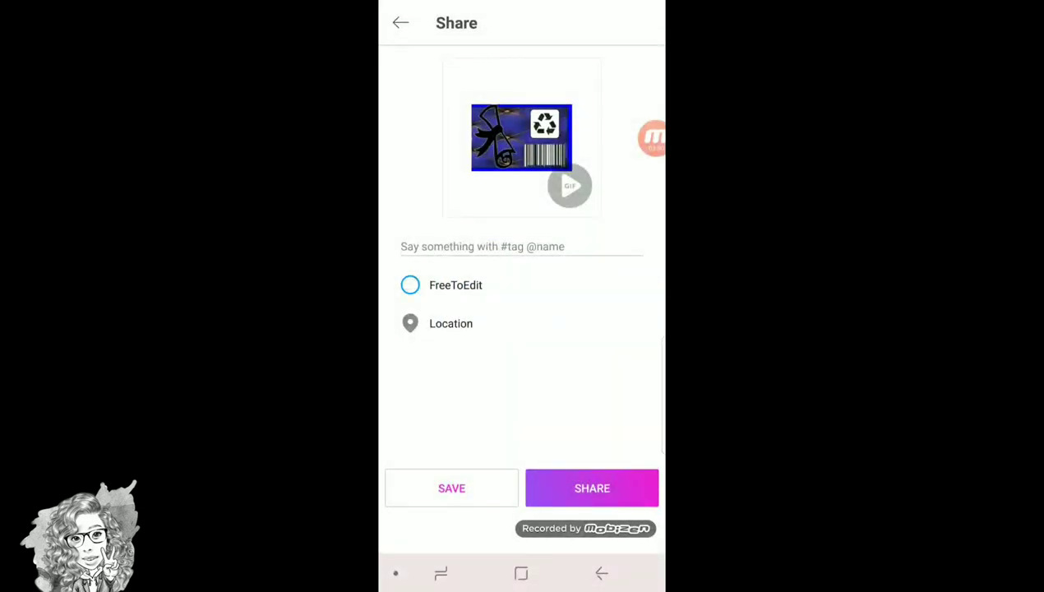
pyautogui.click(450, 487)
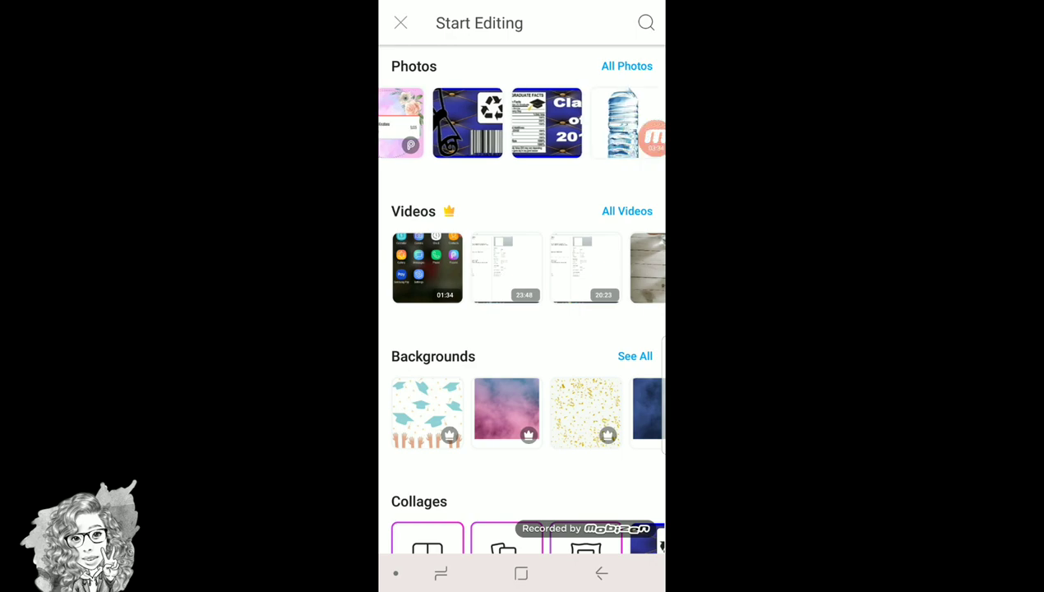
# Crop the Marilyn Monroe gold-framed portrait piece from the label and proceed to save it
pyautogui.click(546, 124)
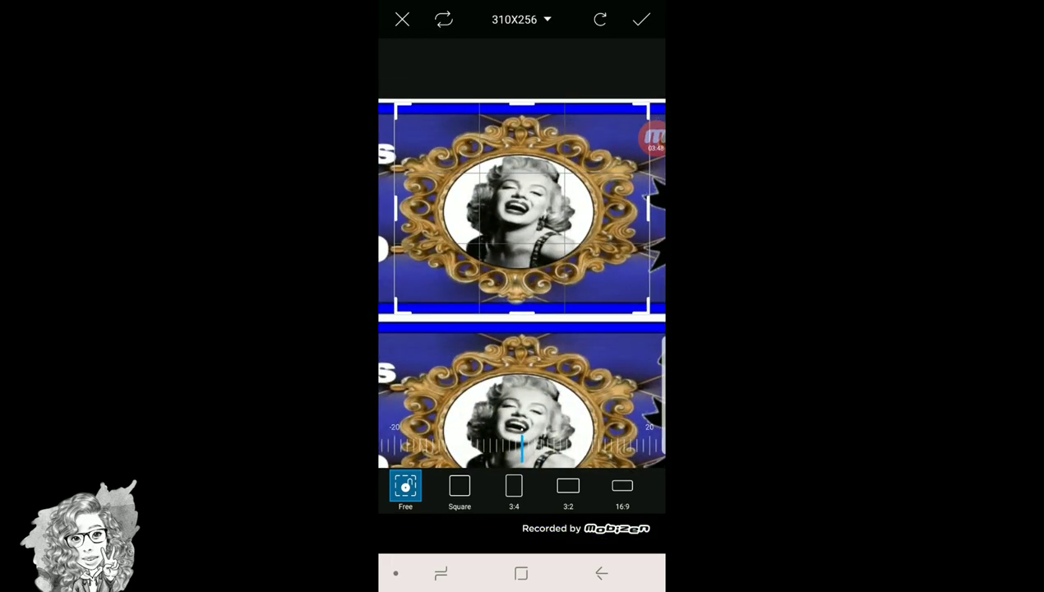
pyautogui.click(641, 20)
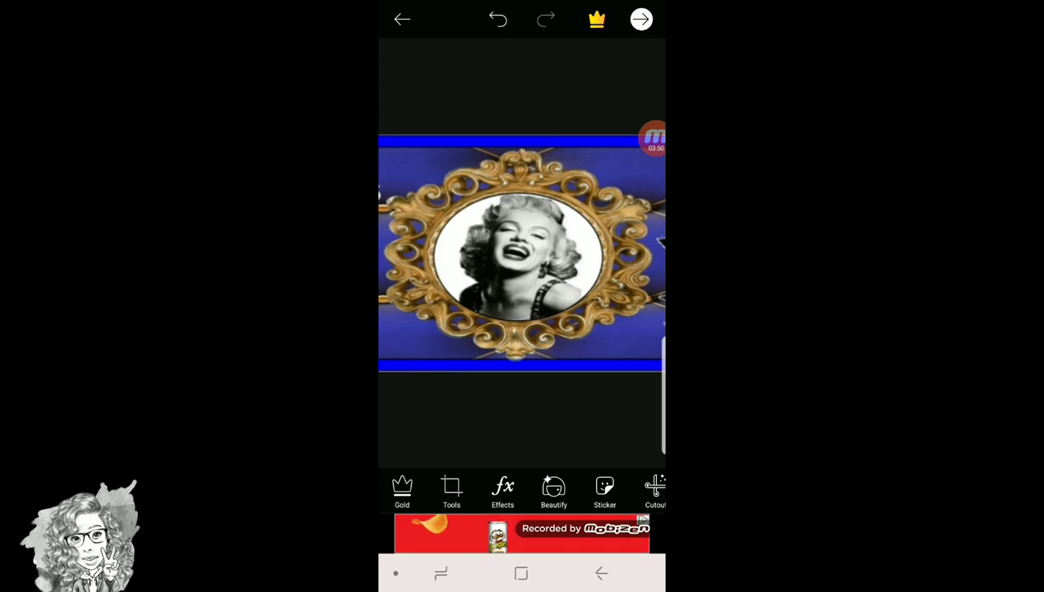
pyautogui.click(641, 19)
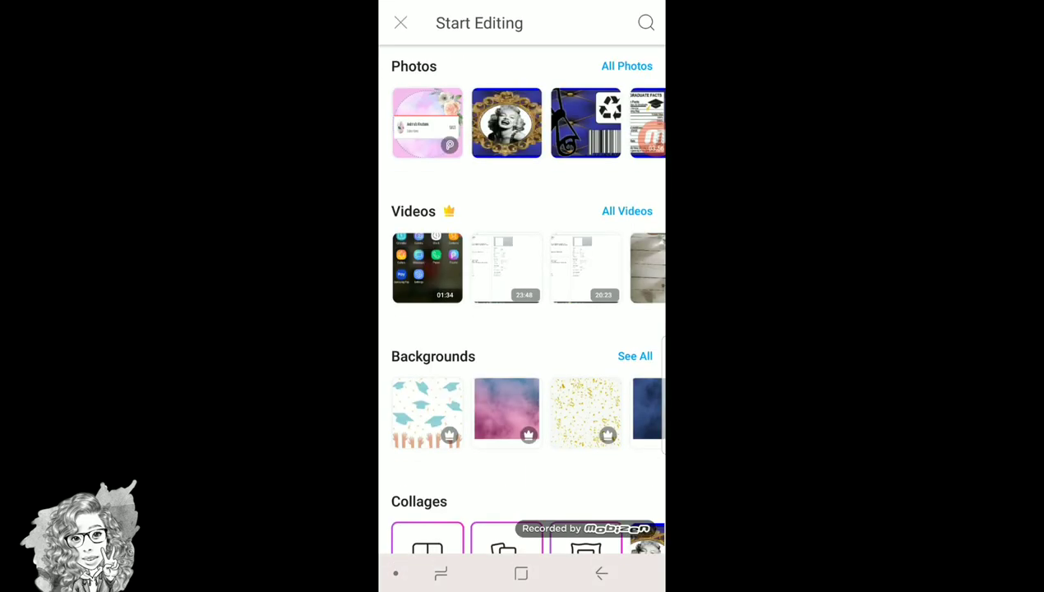
# Add the cropped framed portrait image onto the water bottle photo
pyautogui.hscroll(-3)
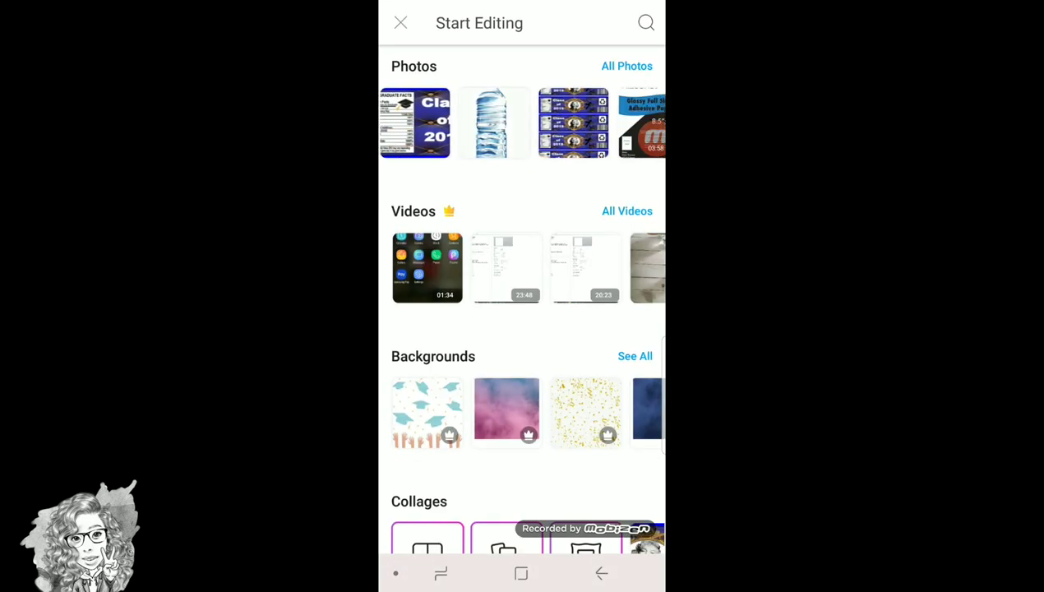
pyautogui.click(494, 122)
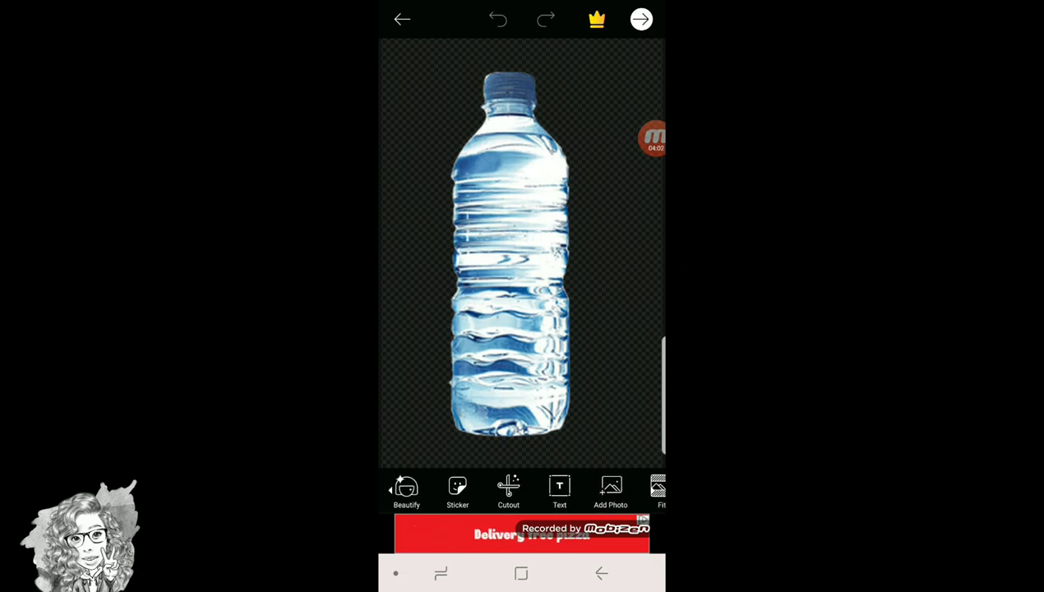
pyautogui.click(611, 490)
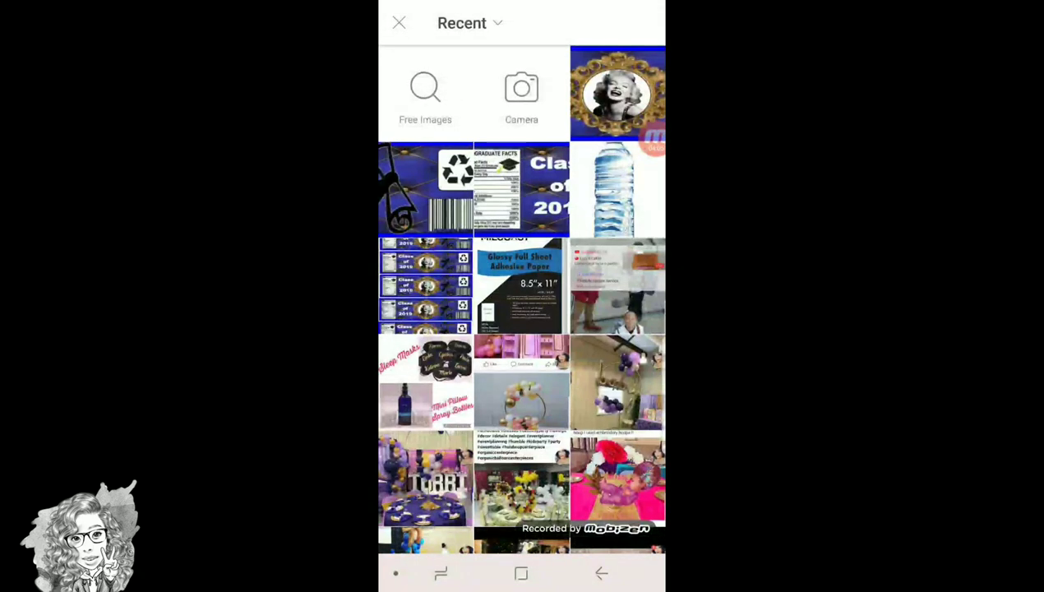
pyautogui.click(619, 92)
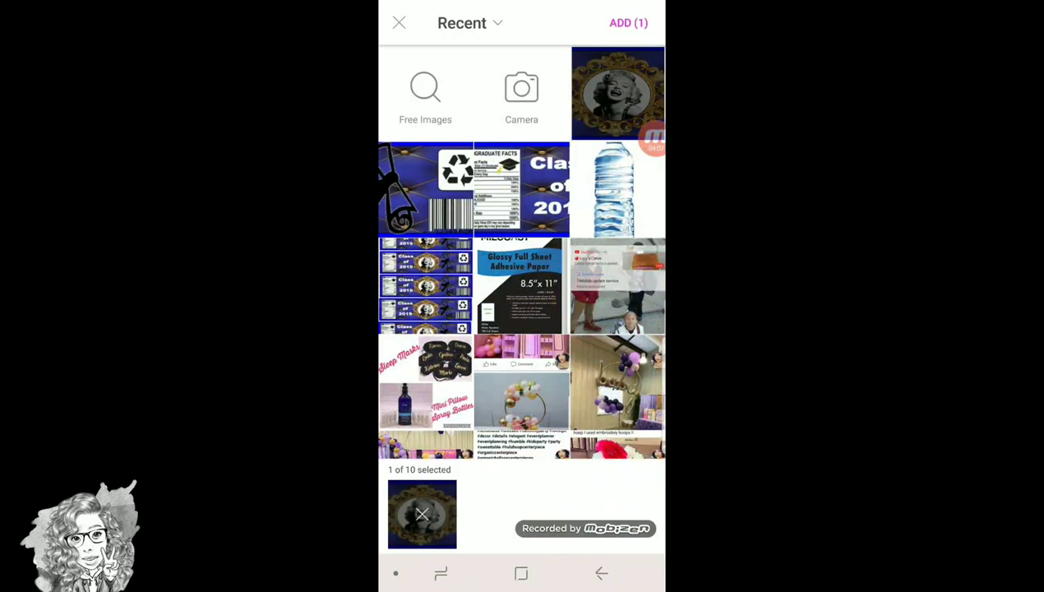
pyautogui.click(629, 23)
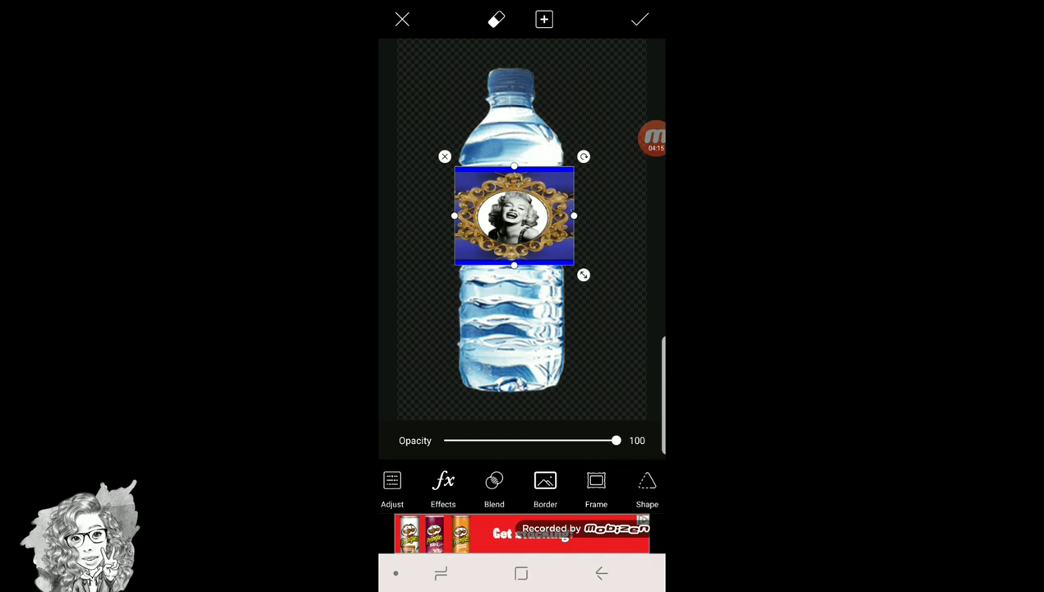
# Blend the portrait label into the bottle with the Multiply mode
pyautogui.click(494, 486)
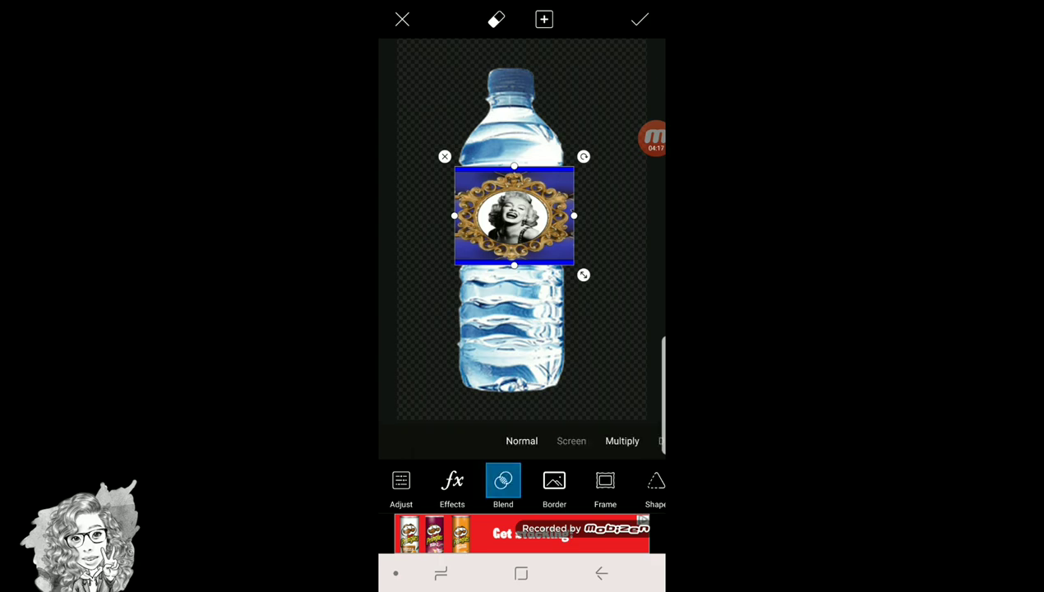
pyautogui.click(621, 441)
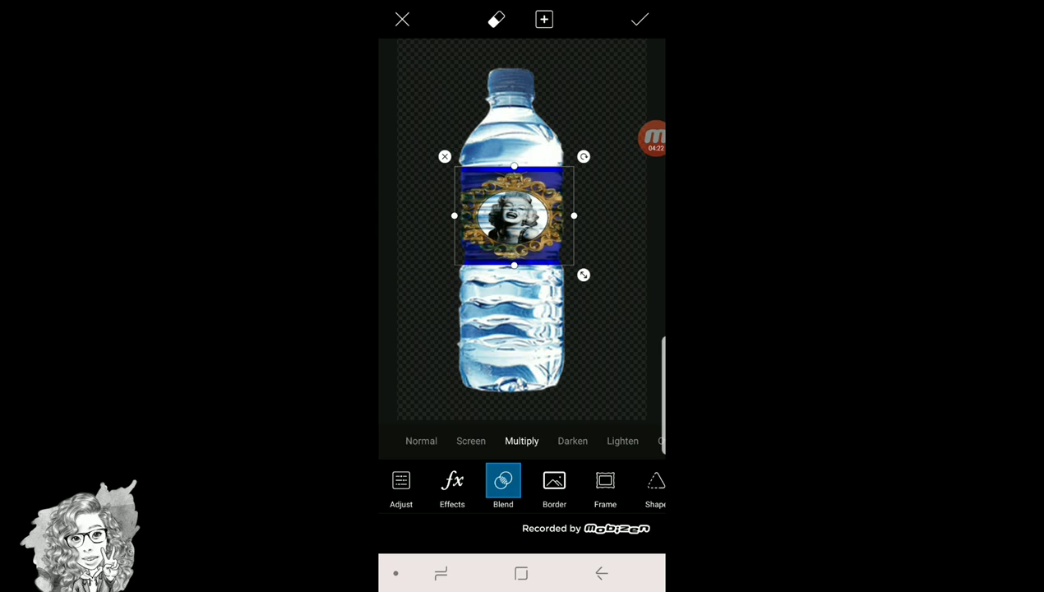
pyautogui.click(402, 485)
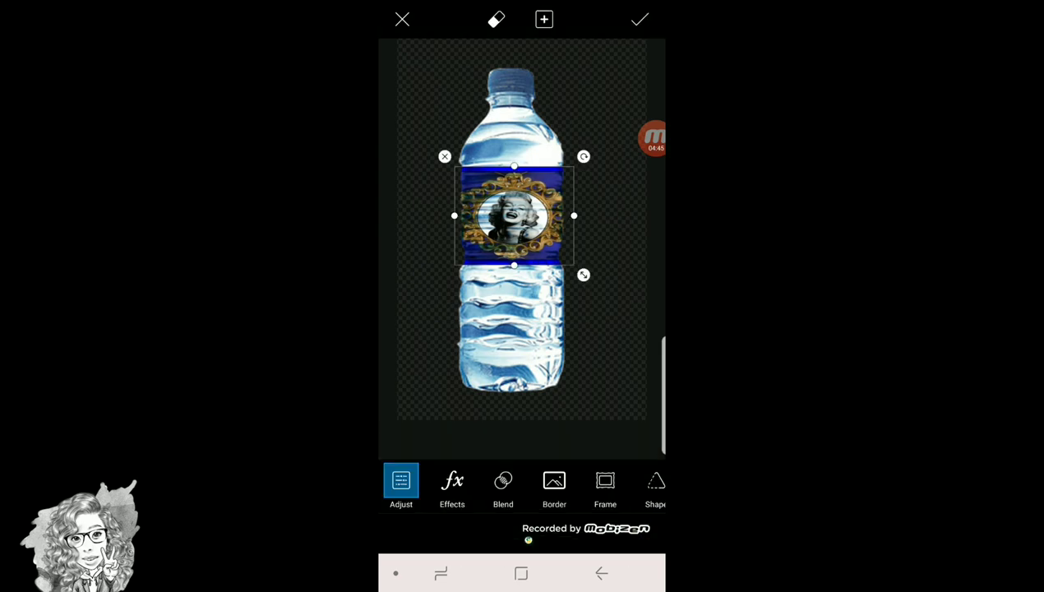
# Apply the portrait label to the bottle and save the labeled bottle to the gallery
pyautogui.click(640, 20)
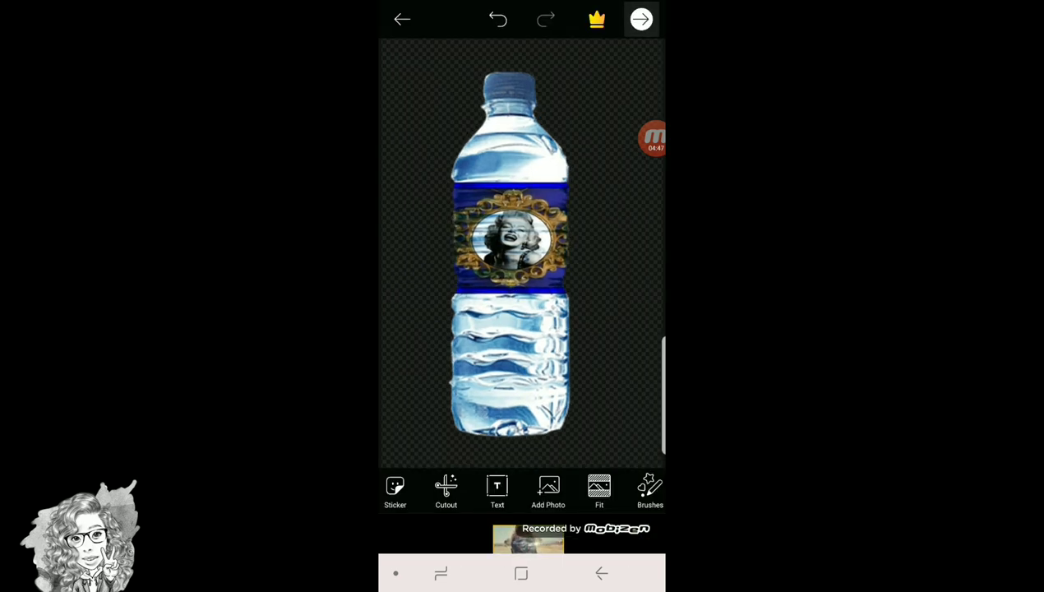
pyautogui.click(641, 19)
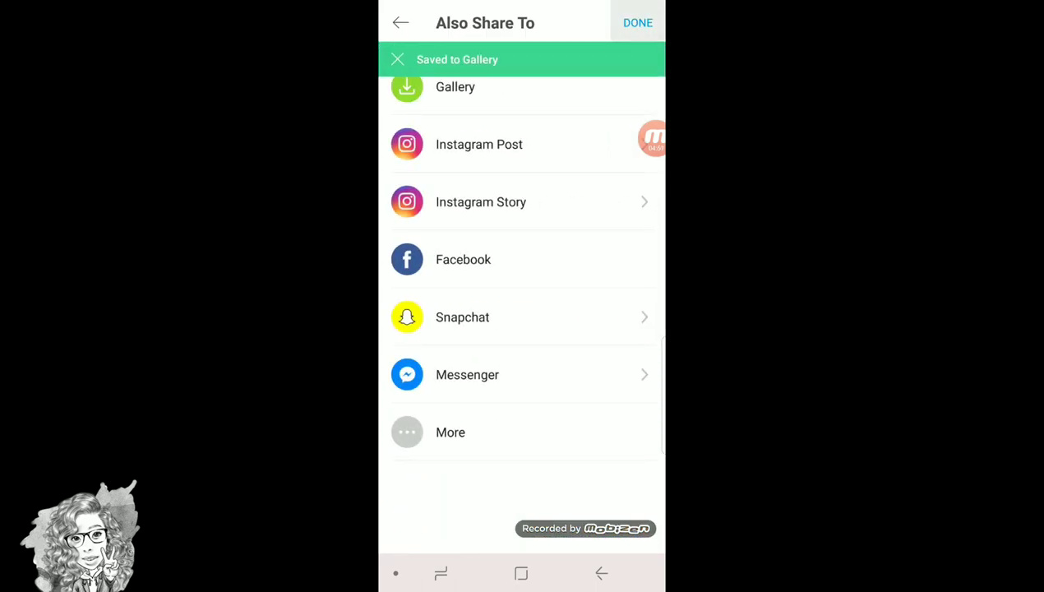
pyautogui.click(639, 23)
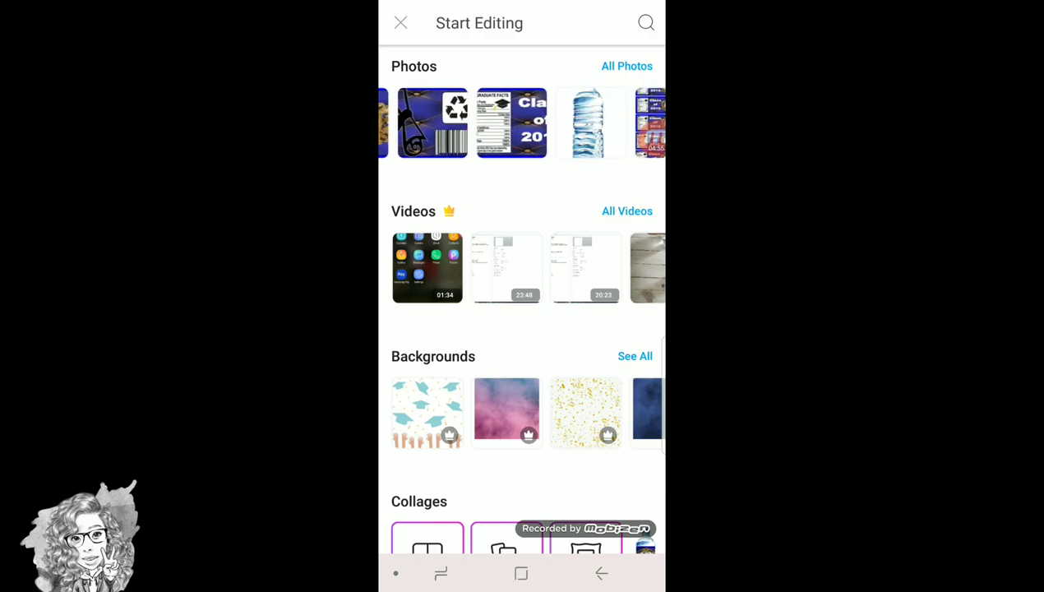
# Add the Class of 2019 and barcode label pieces onto the plain water bottle photo
pyautogui.click(586, 121)
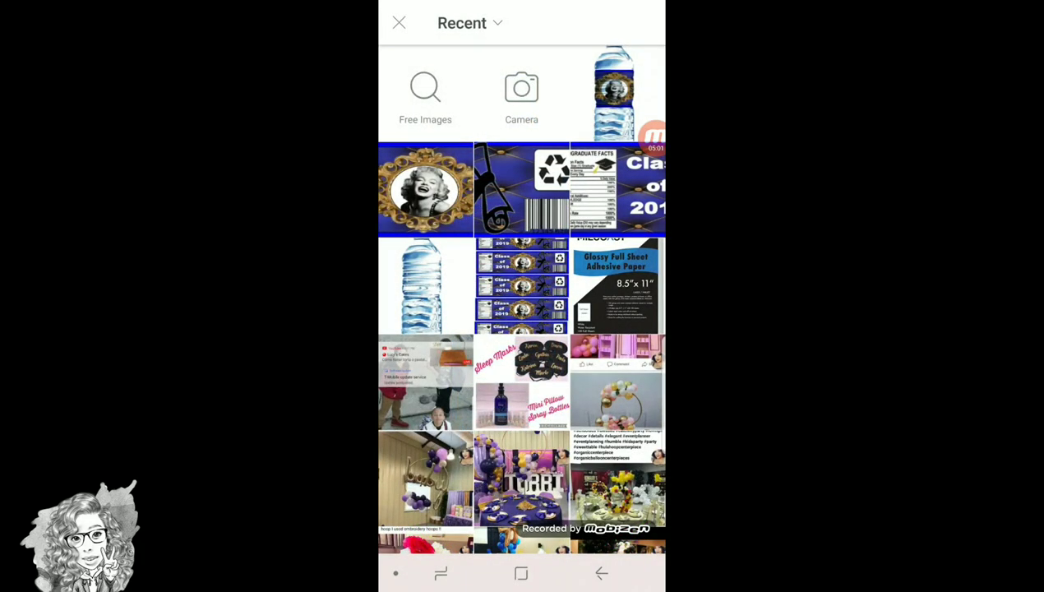
pyautogui.click(618, 189)
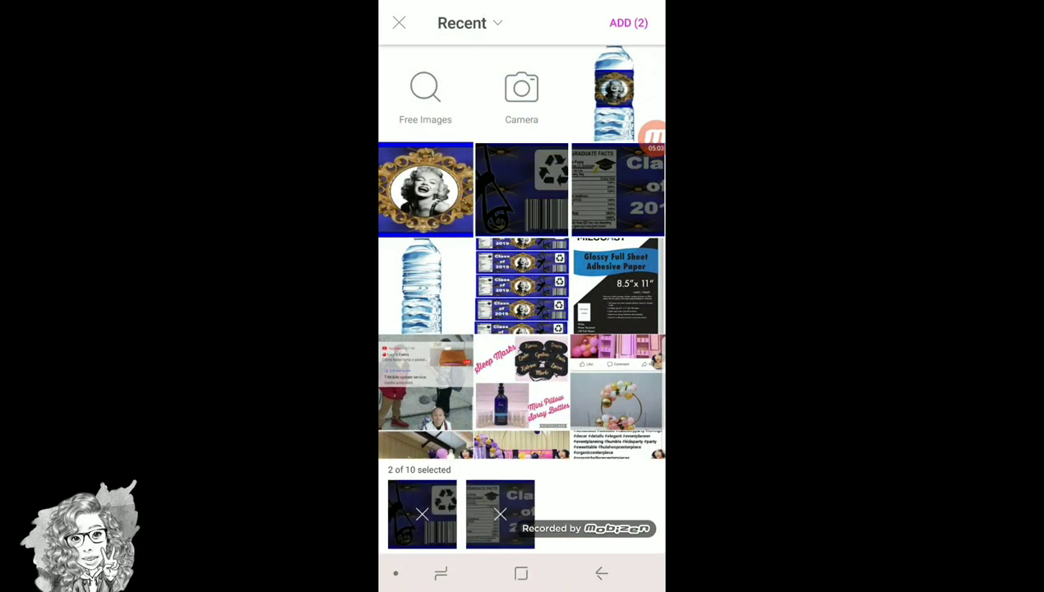
pyautogui.click(628, 23)
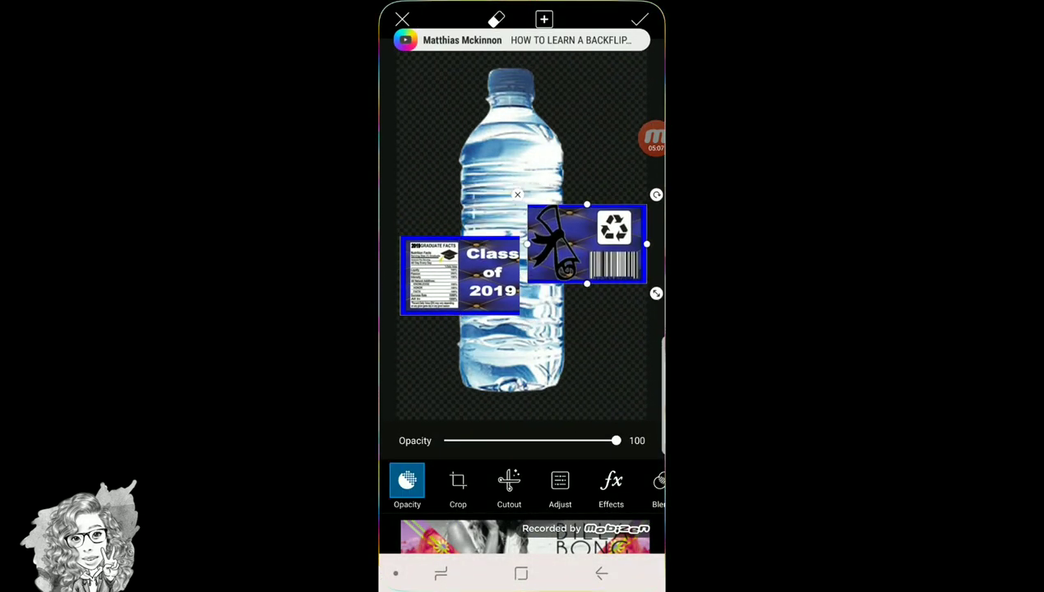
# Fit the two label panels side by side across the bottle's width as one label
pyautogui.moveTo(461, 276); pyautogui.dragTo(502, 198)
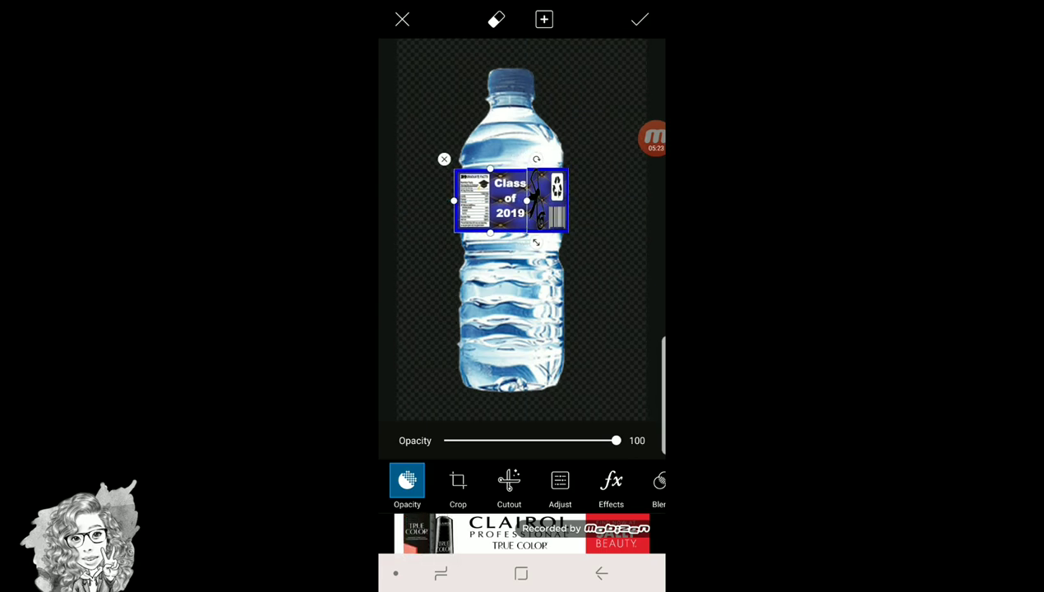
pyautogui.moveTo(510, 200); pyautogui.dragTo(507, 204)
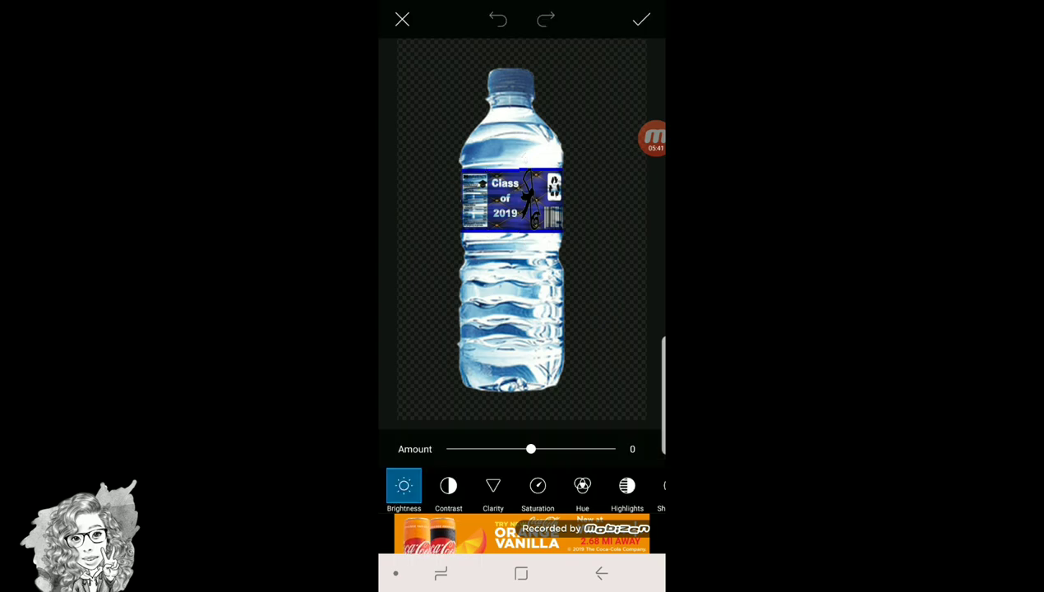
# Adjust the label's brightness and apply it to the bottle image
pyautogui.moveTo(530, 449); pyautogui.dragTo(528, 449)
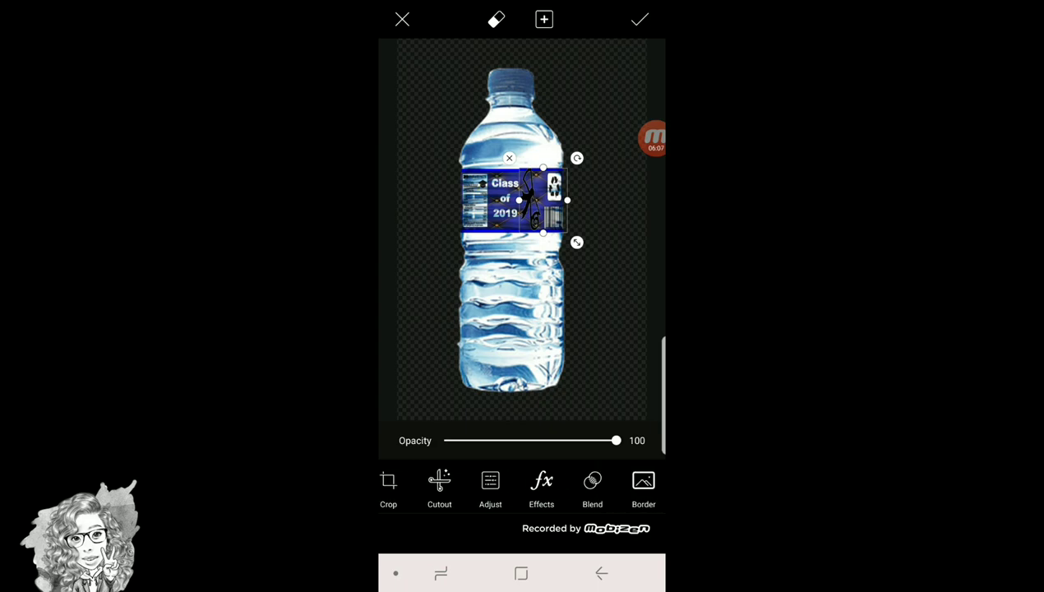
pyautogui.click(640, 20)
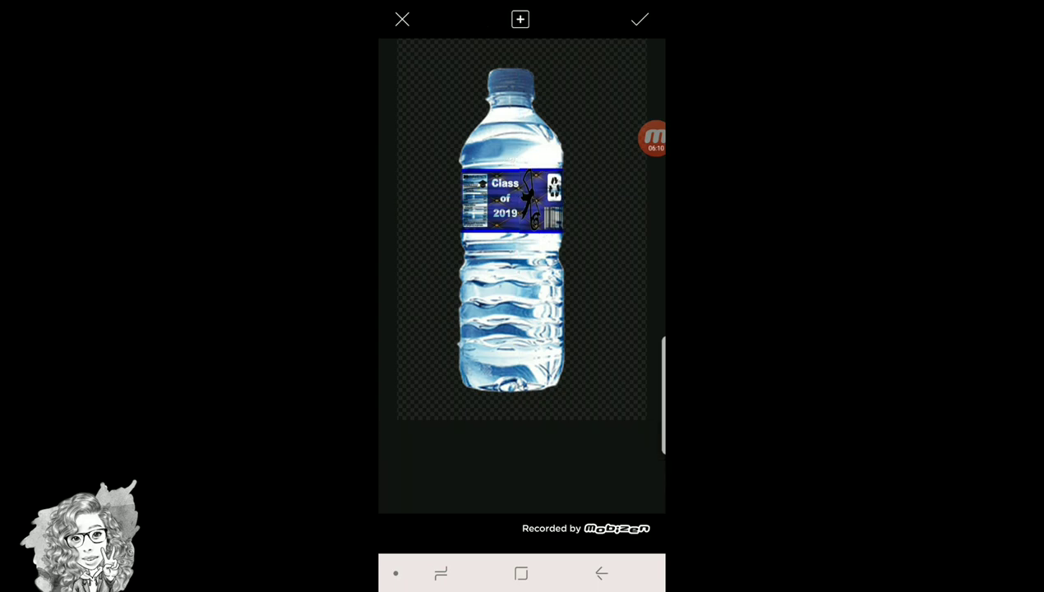
pyautogui.click(639, 20)
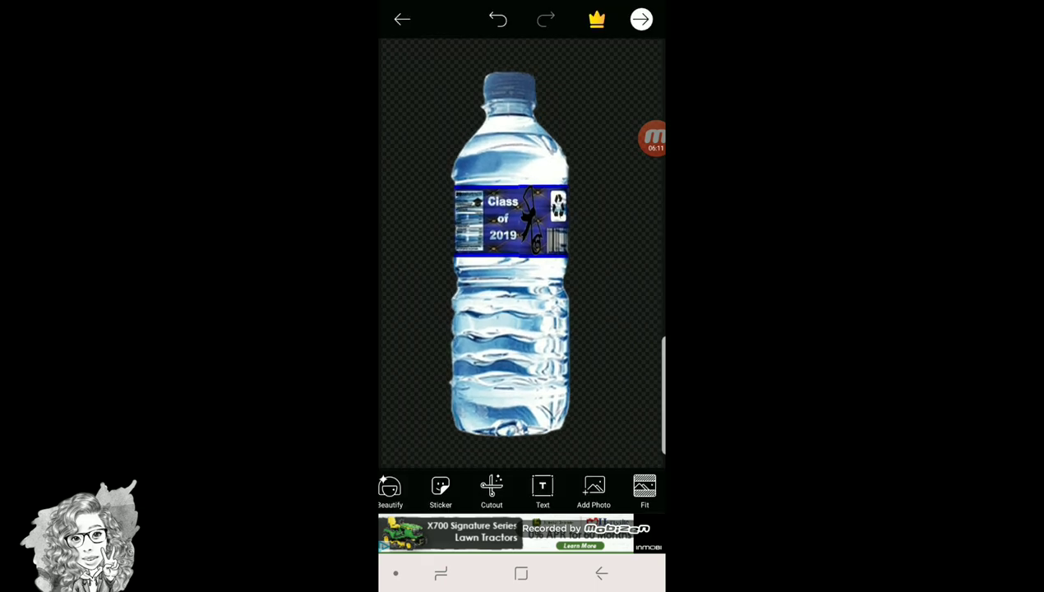
# Save the Class of 2019 labeled bottle to the gallery as a sticker
pyautogui.click(642, 20)
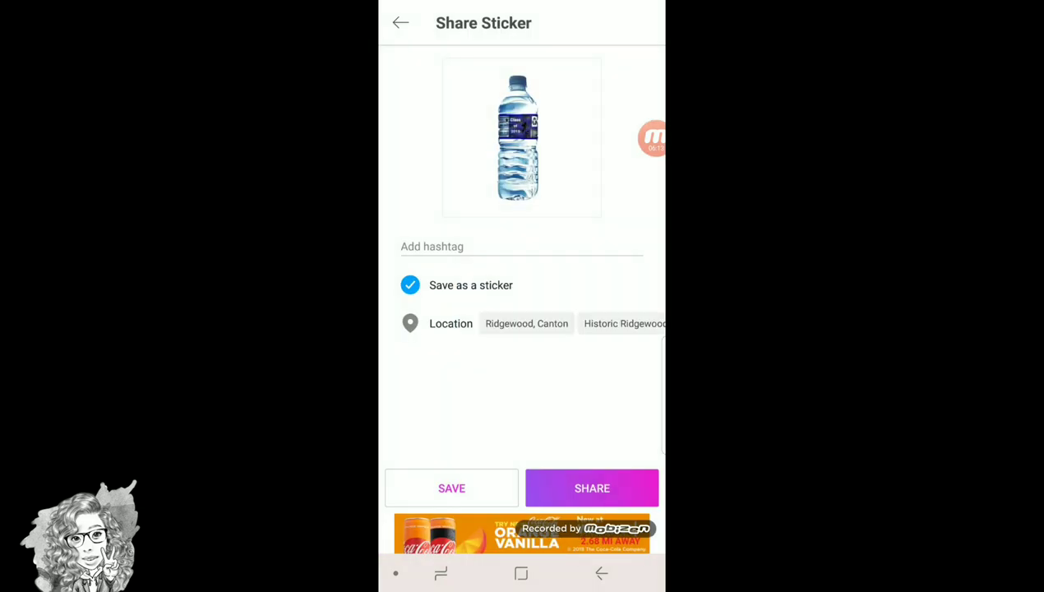
pyautogui.click(451, 487)
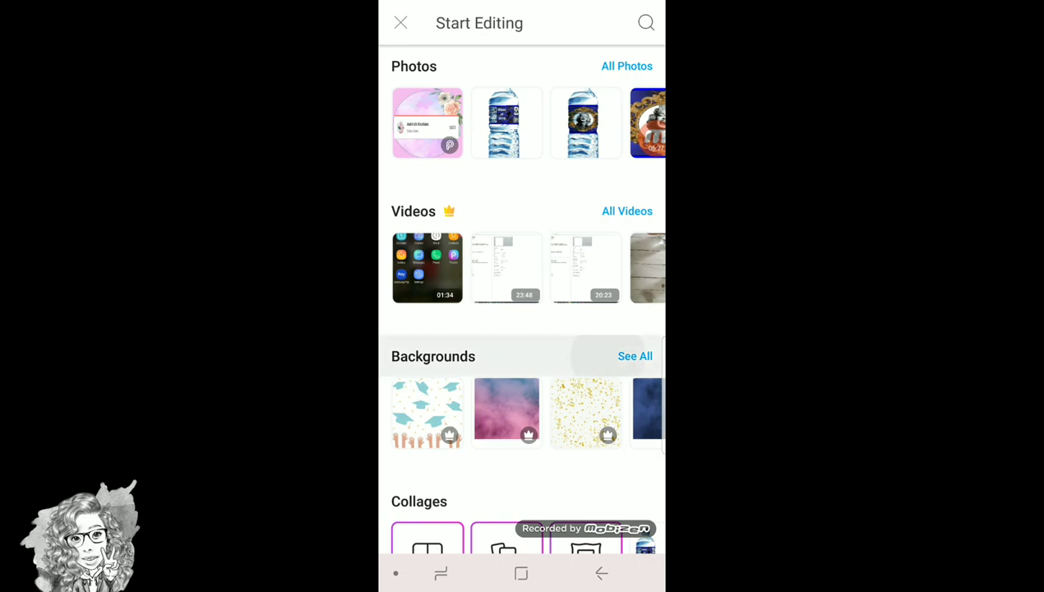
# Choose the red brick wall from the full Backgrounds library as the new canvas
pyautogui.click(635, 356)
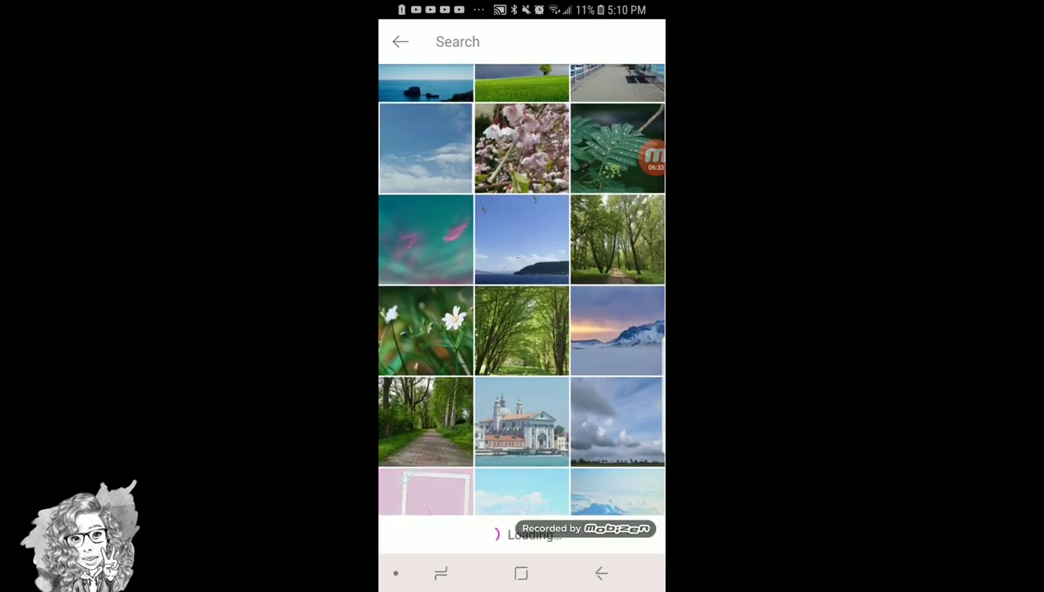
pyautogui.scroll(-3)
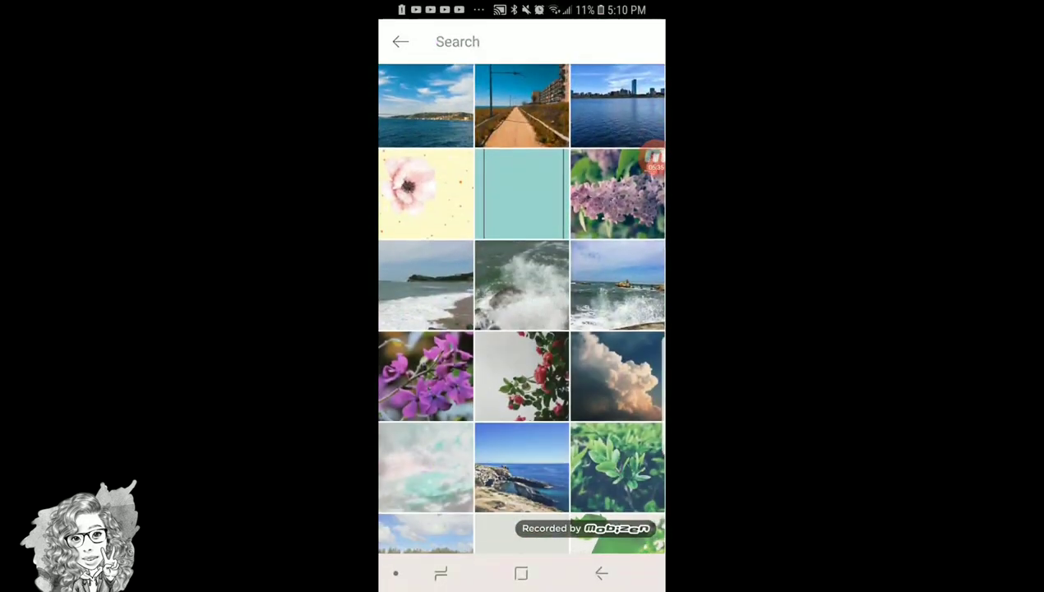
pyautogui.scroll(-3)
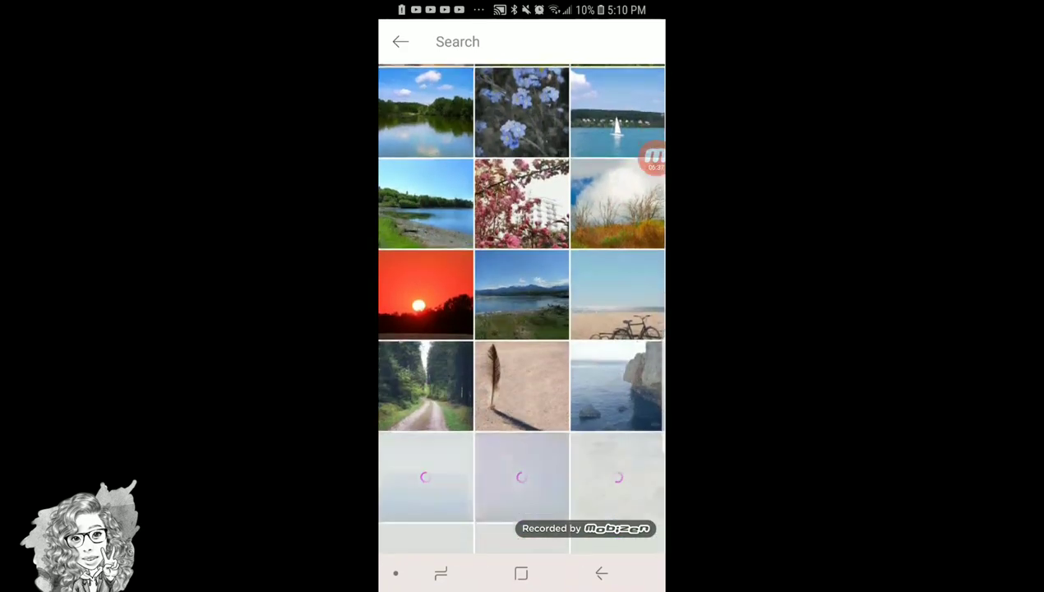
pyautogui.scroll(-3)
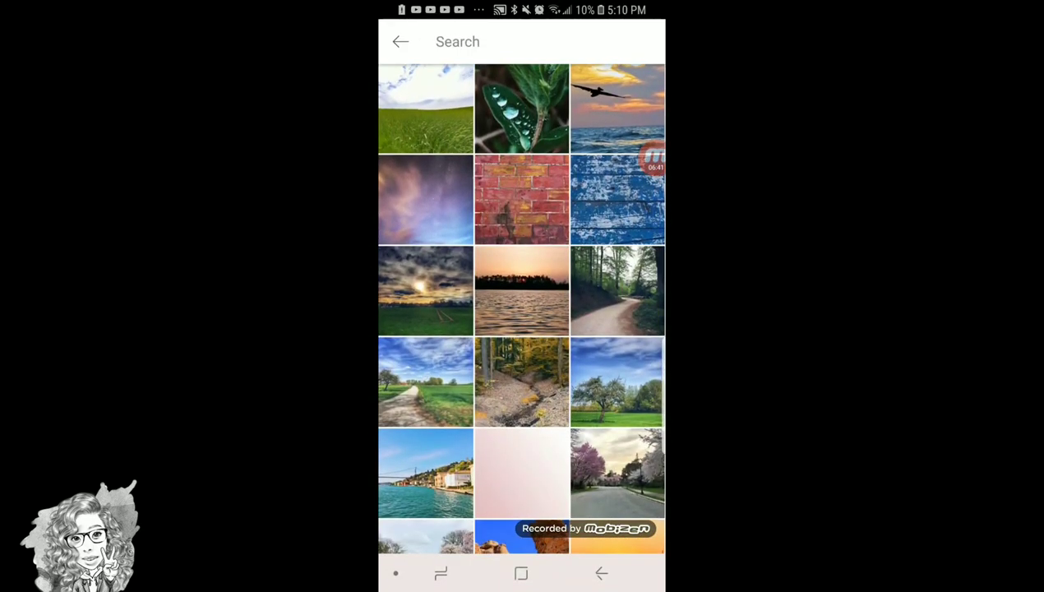
pyautogui.click(521, 199)
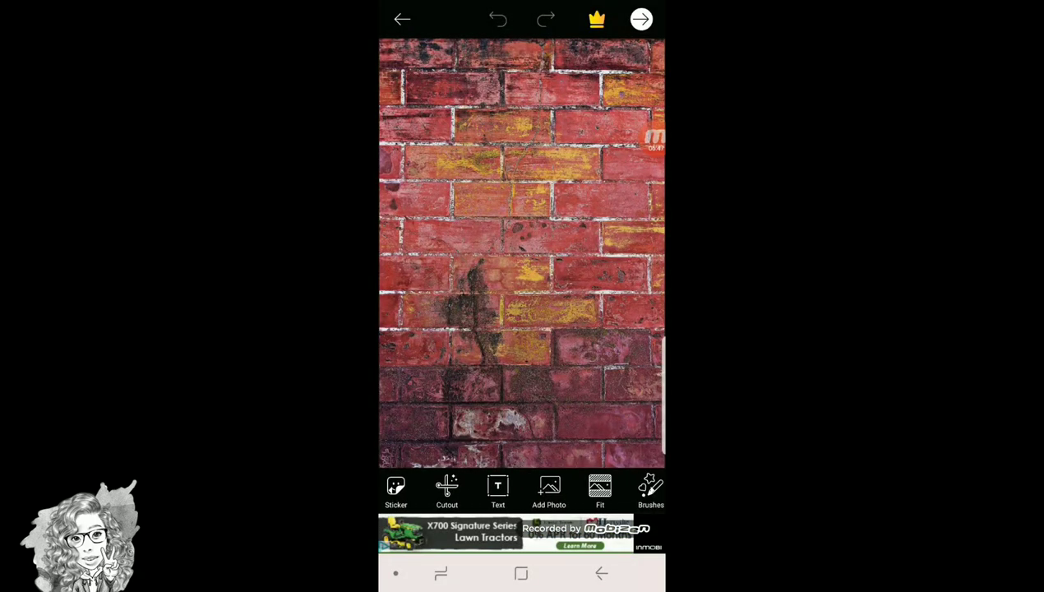
# Add both saved bottle stickers onto the wall and confirm their positions
pyautogui.click(549, 490)
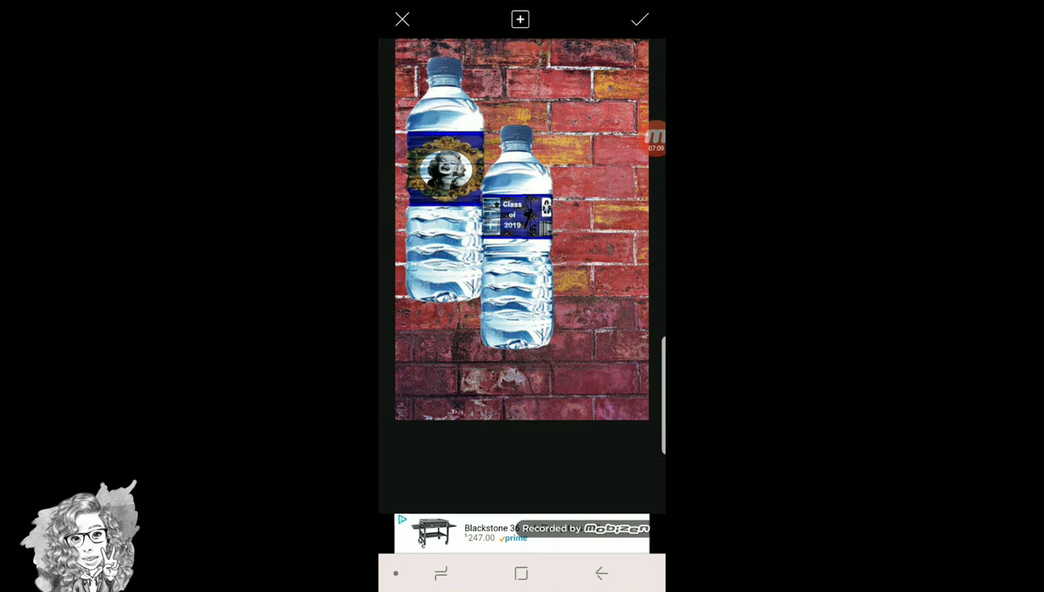
pyautogui.click(640, 20)
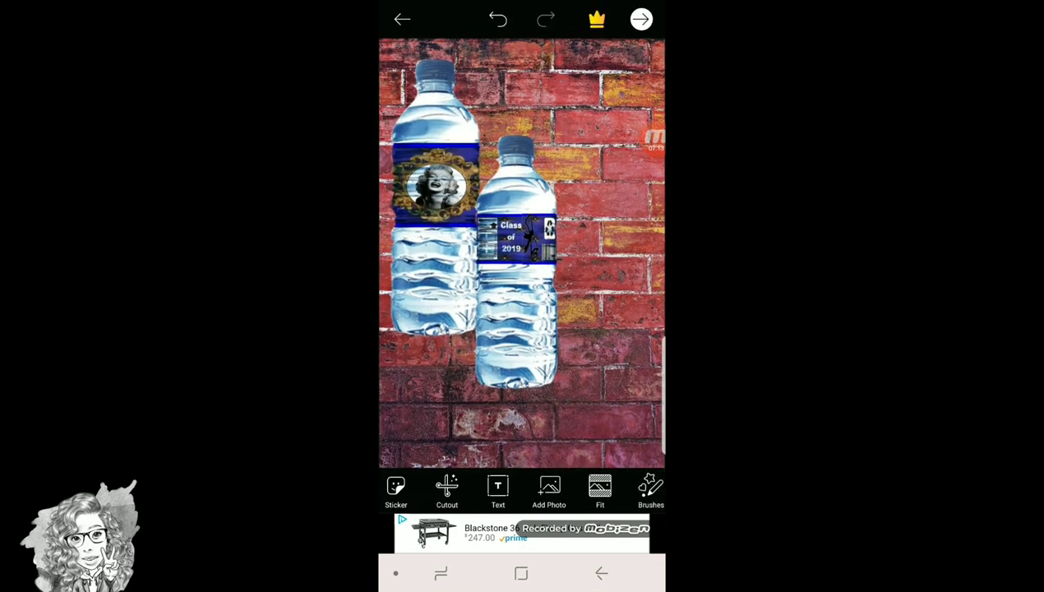
pyautogui.click(549, 492)
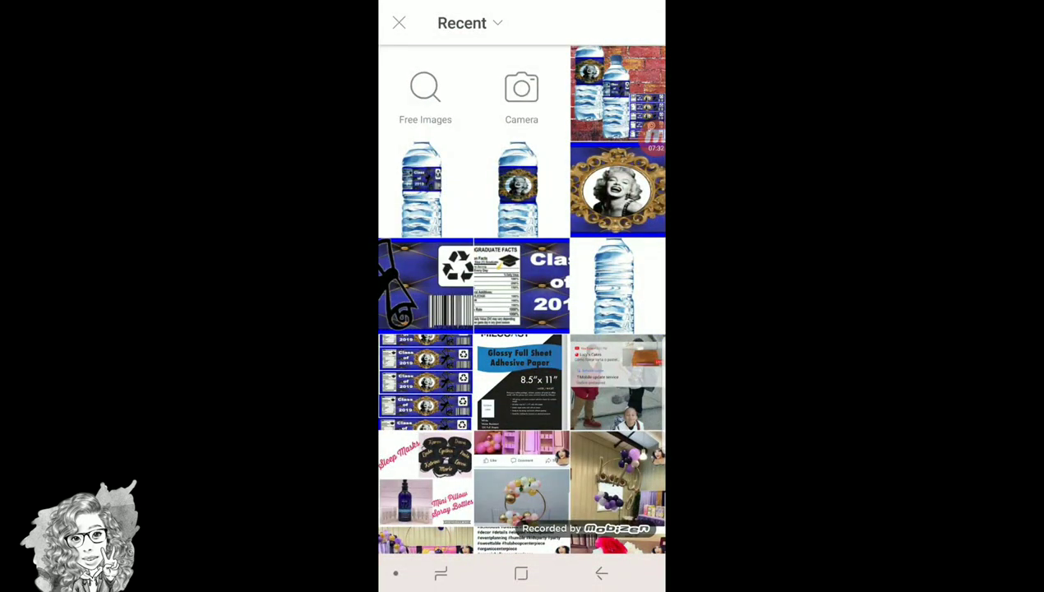
# Add the label sheet strip and logo images from another album onto the design
pyautogui.click(462, 23)
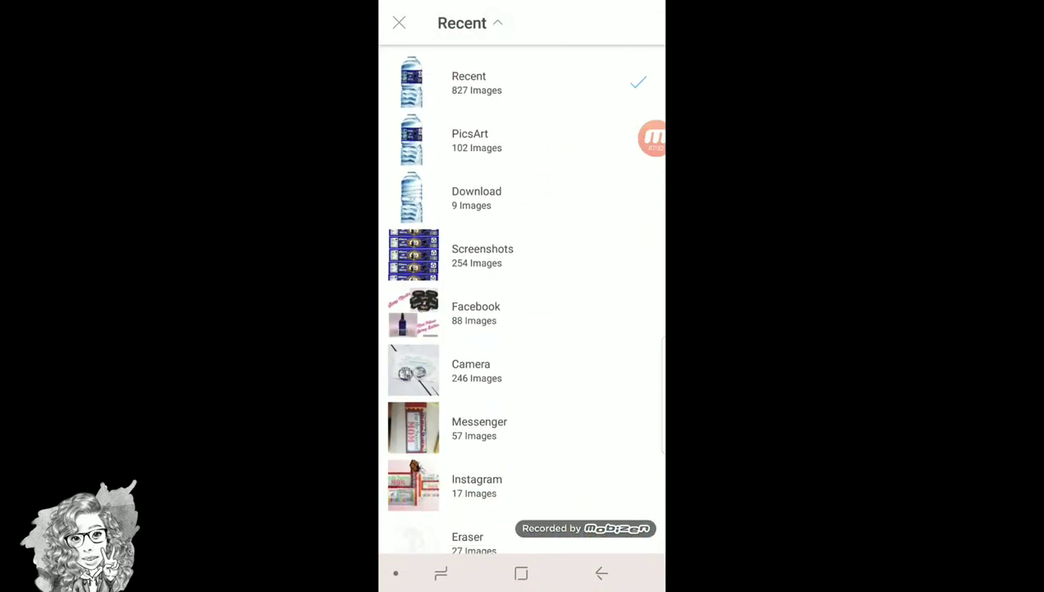
pyautogui.scroll(-3)
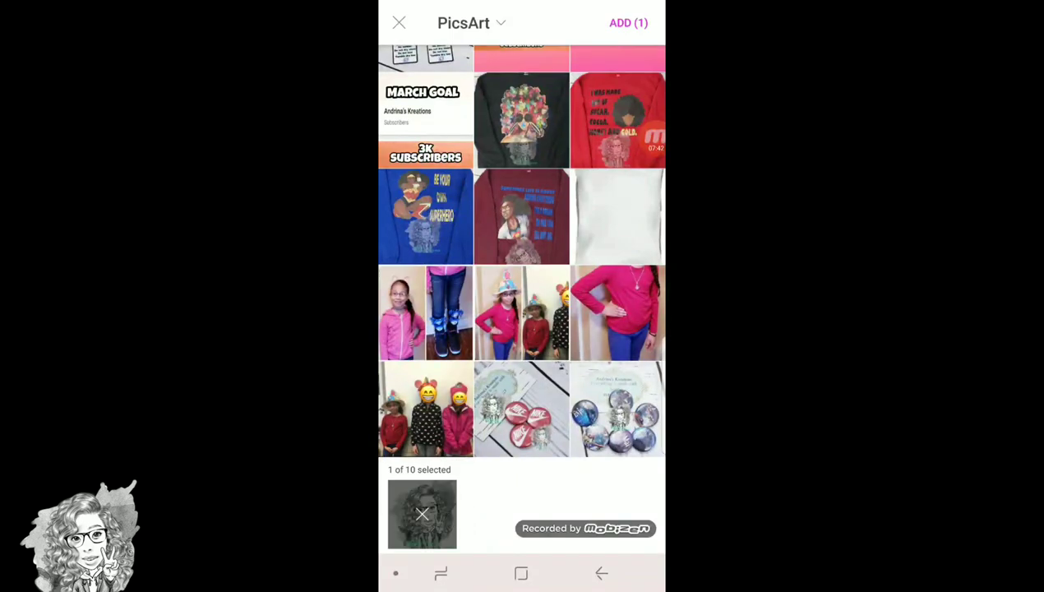
pyautogui.click(628, 23)
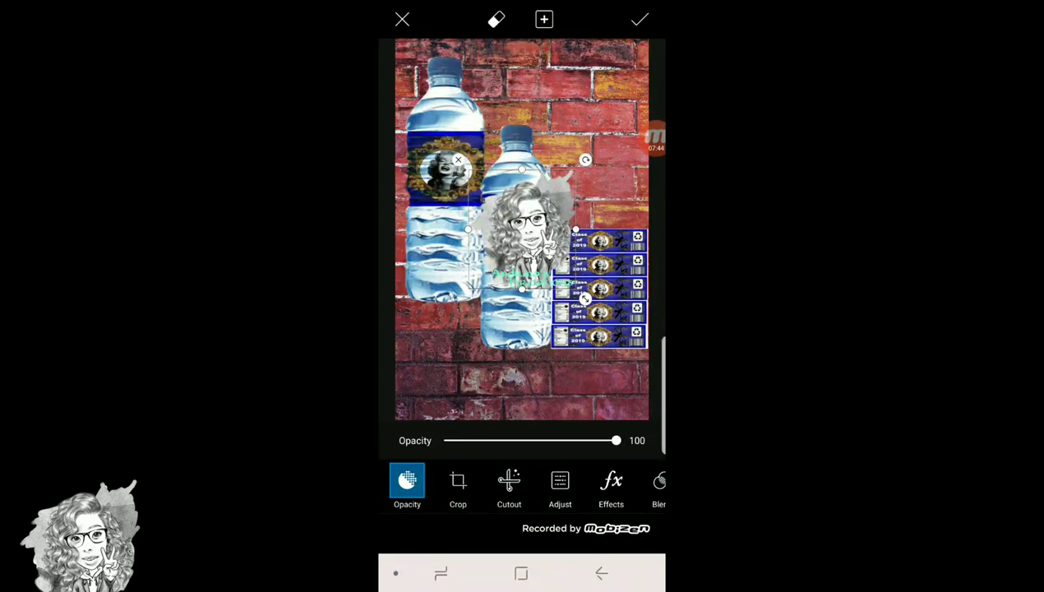
# Fade the logo to opacity 23 as a faint watermark and apply the added images
pyautogui.moveTo(617, 441); pyautogui.dragTo(533, 441)
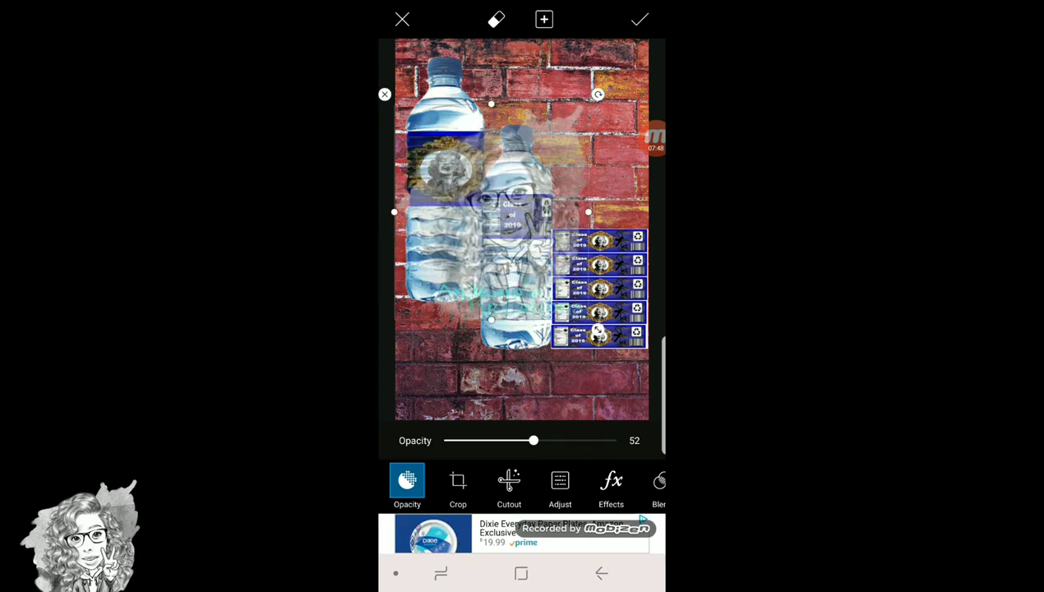
pyautogui.moveTo(533, 441); pyautogui.dragTo(484, 441)
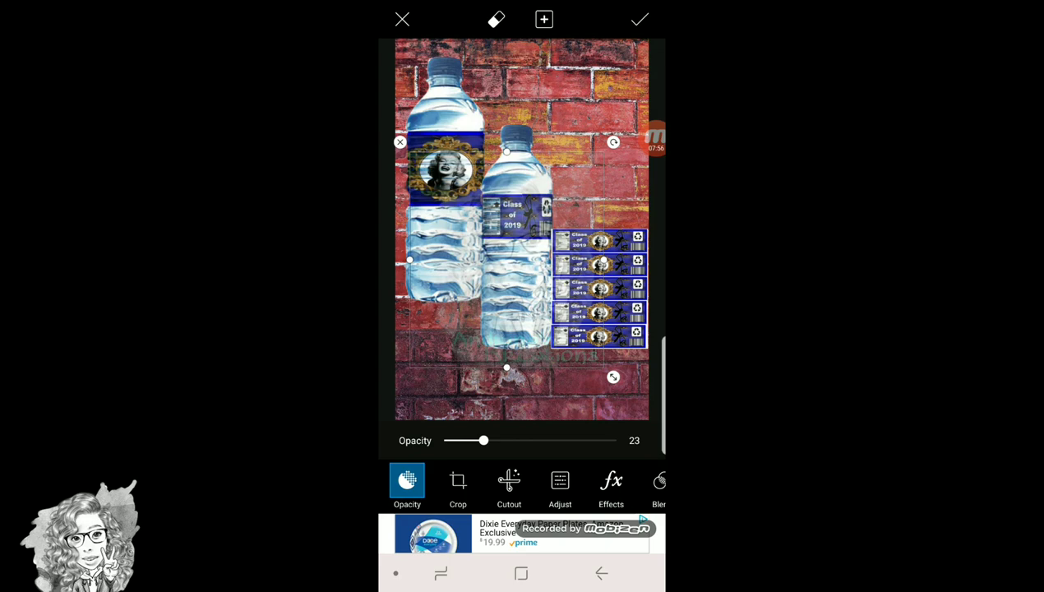
pyautogui.click(640, 20)
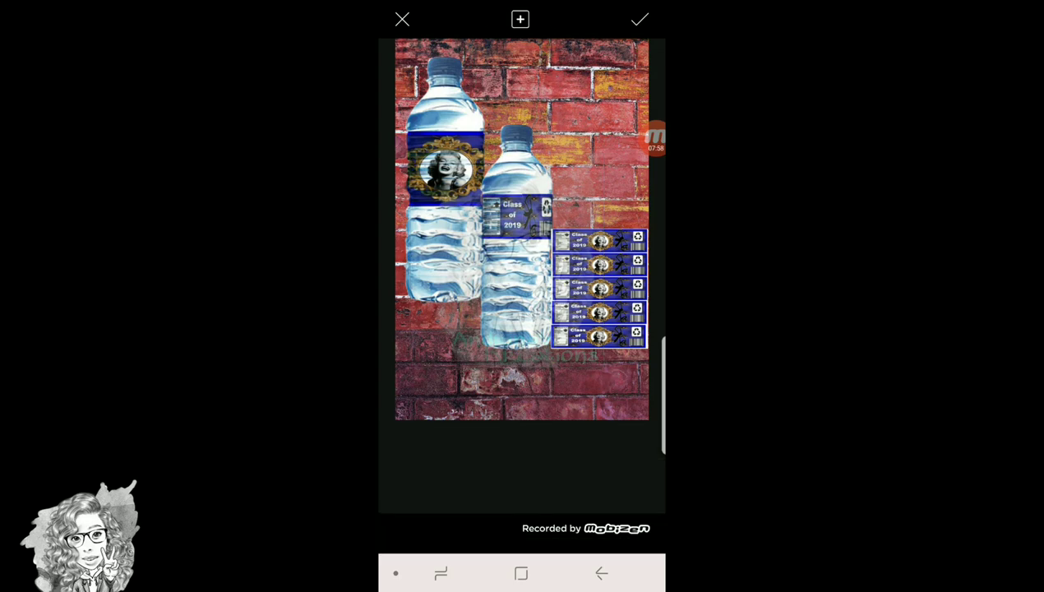
pyautogui.click(640, 20)
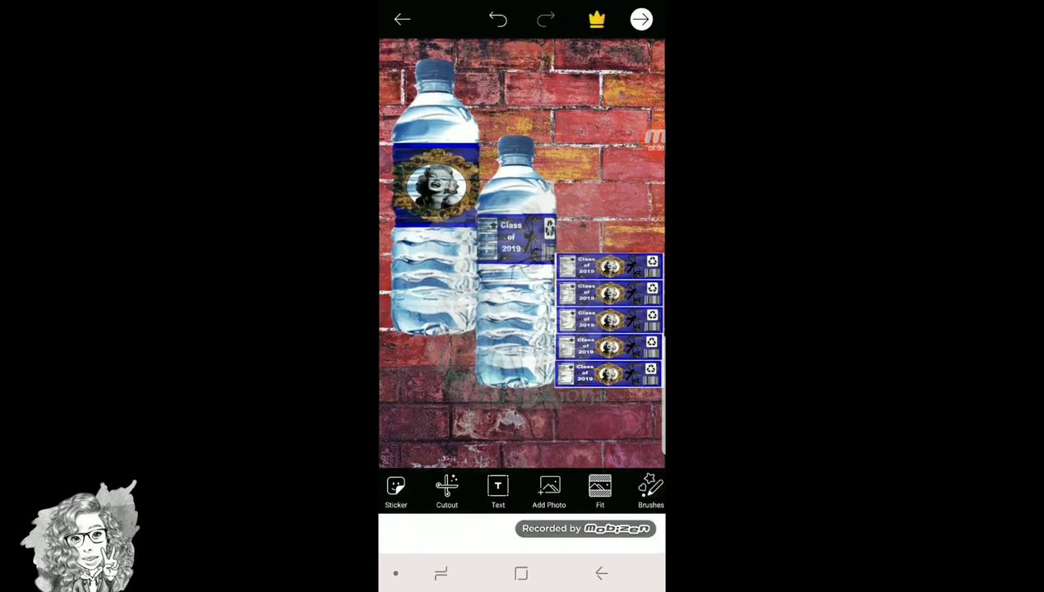
# Save the finished brick-wall design to the gallery
pyautogui.click(642, 20)
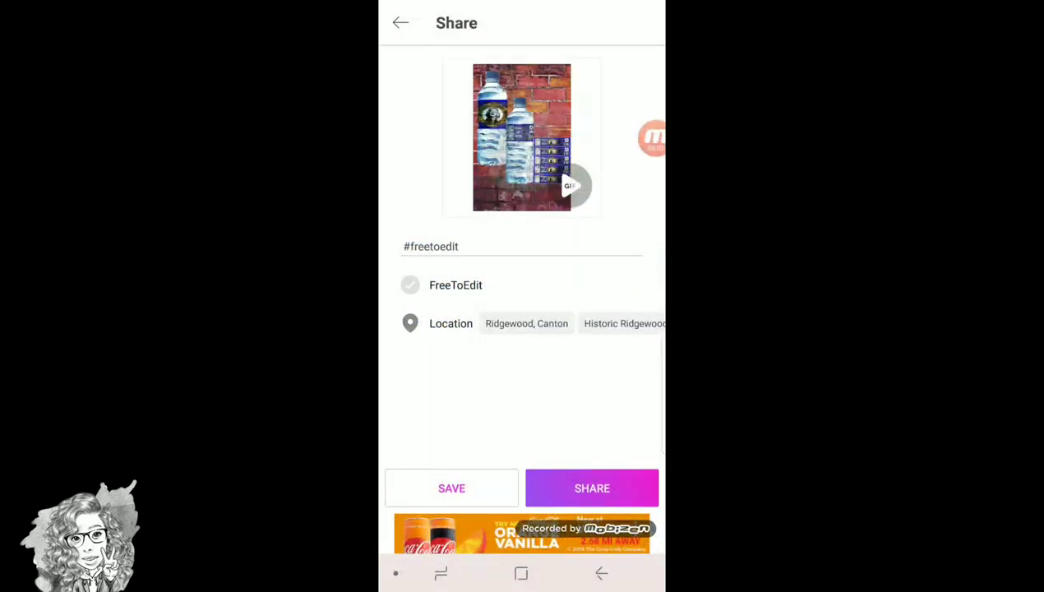
pyautogui.click(592, 487)
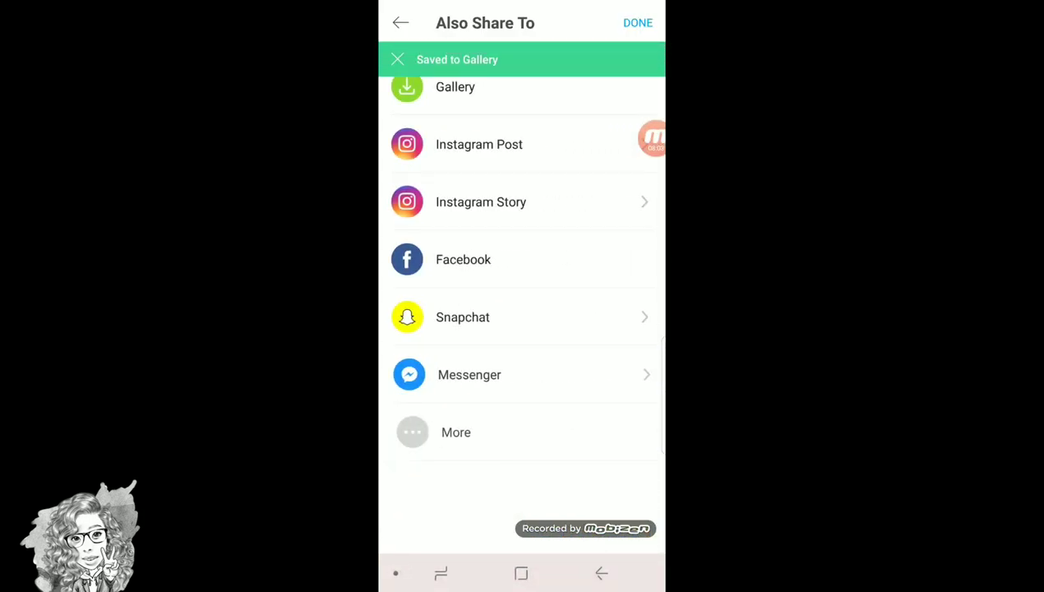